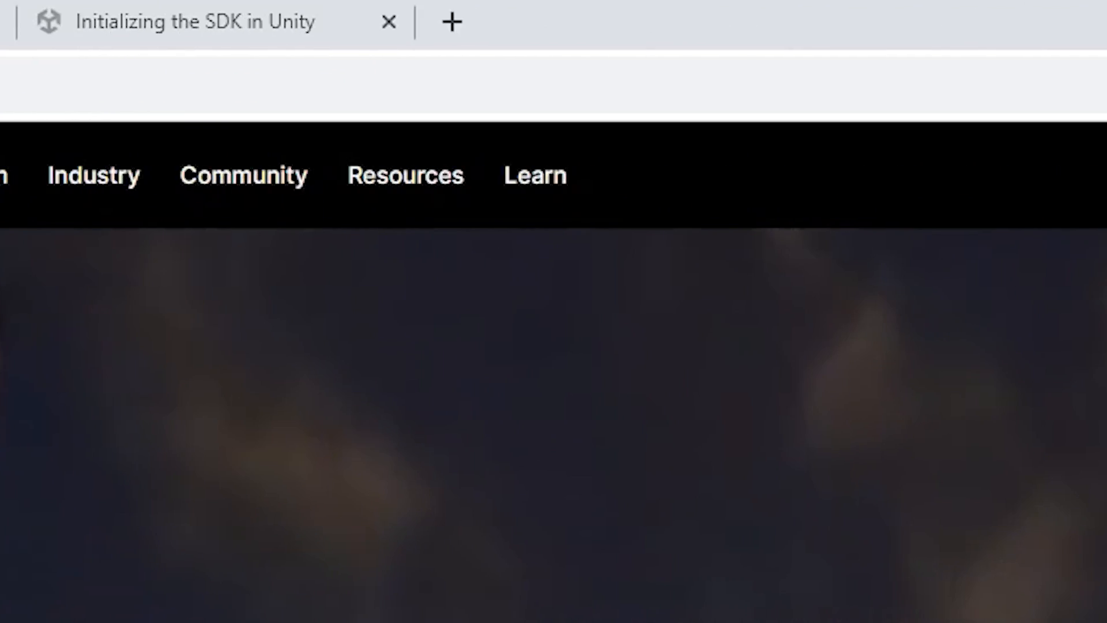
{"action": "left_click", "coordinate": [950, 175]}
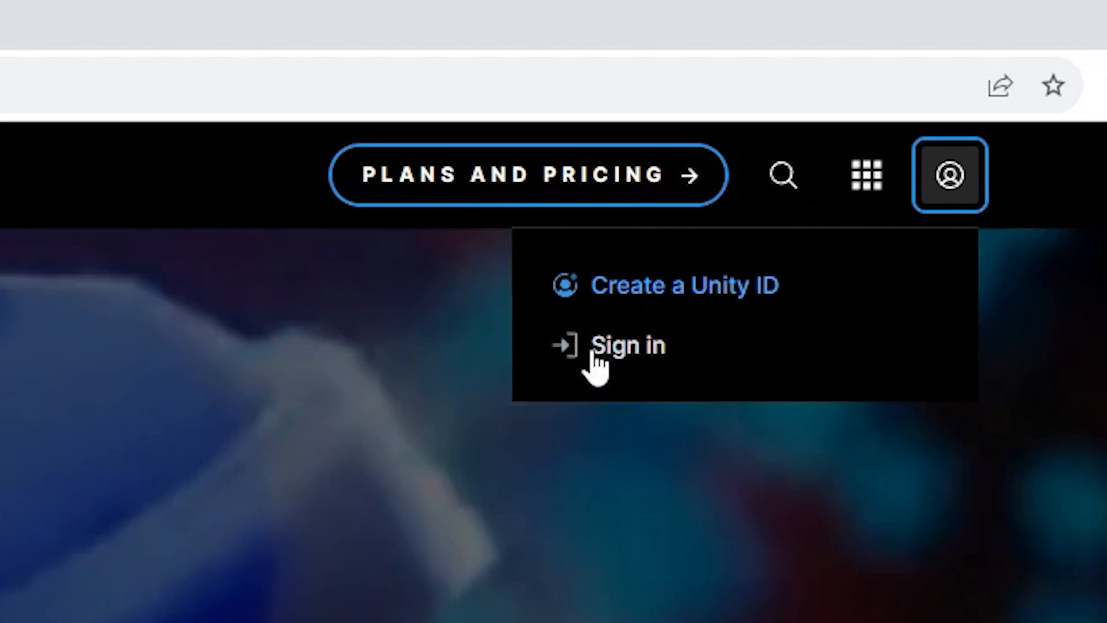
{"action": "left_click", "coordinate": [627, 345]}
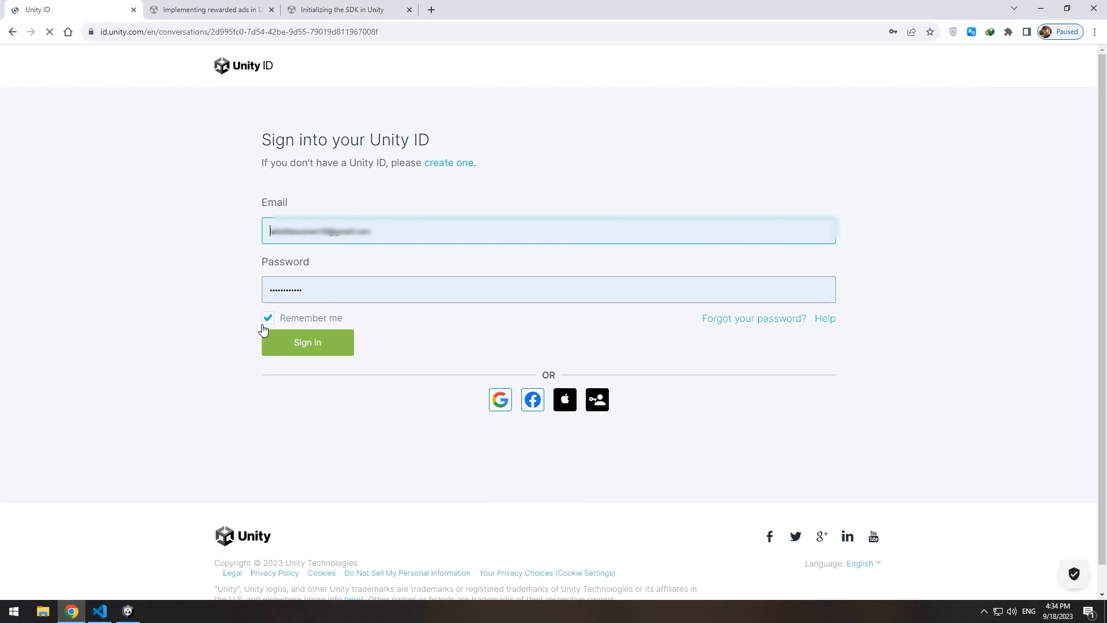
{"action": "left_click", "coordinate": [307, 343]}
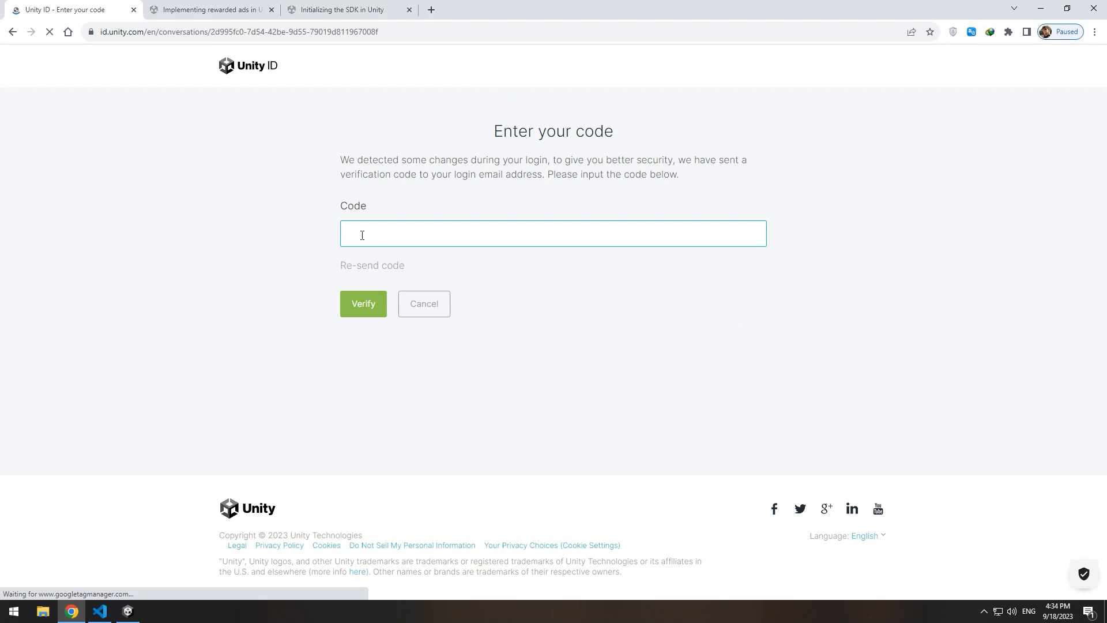
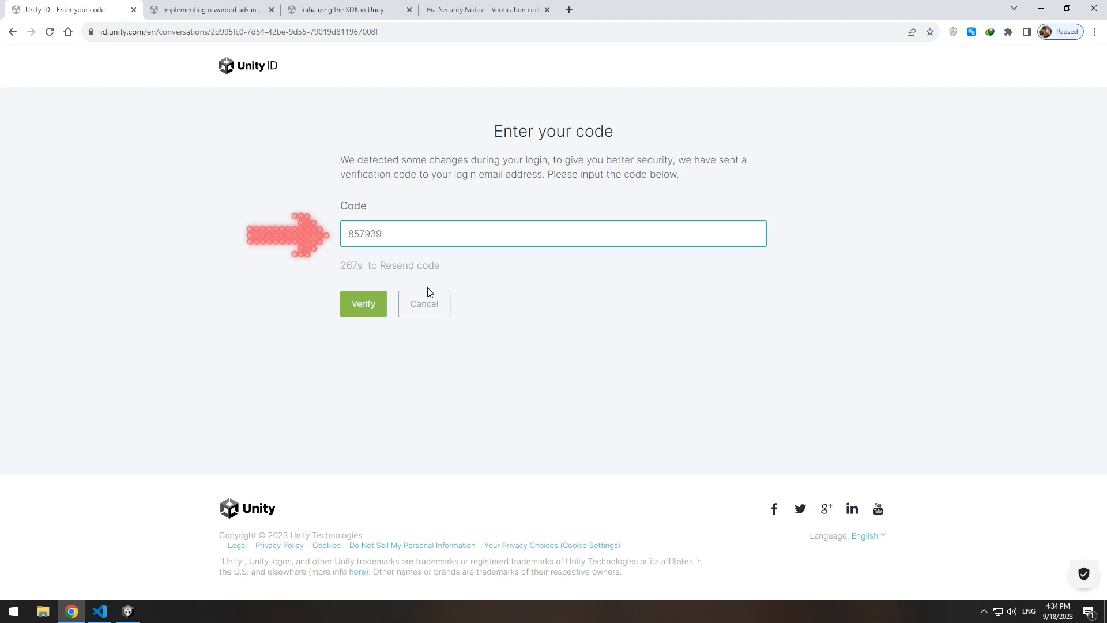
{"action": "left_click", "coordinate": [363, 304]}
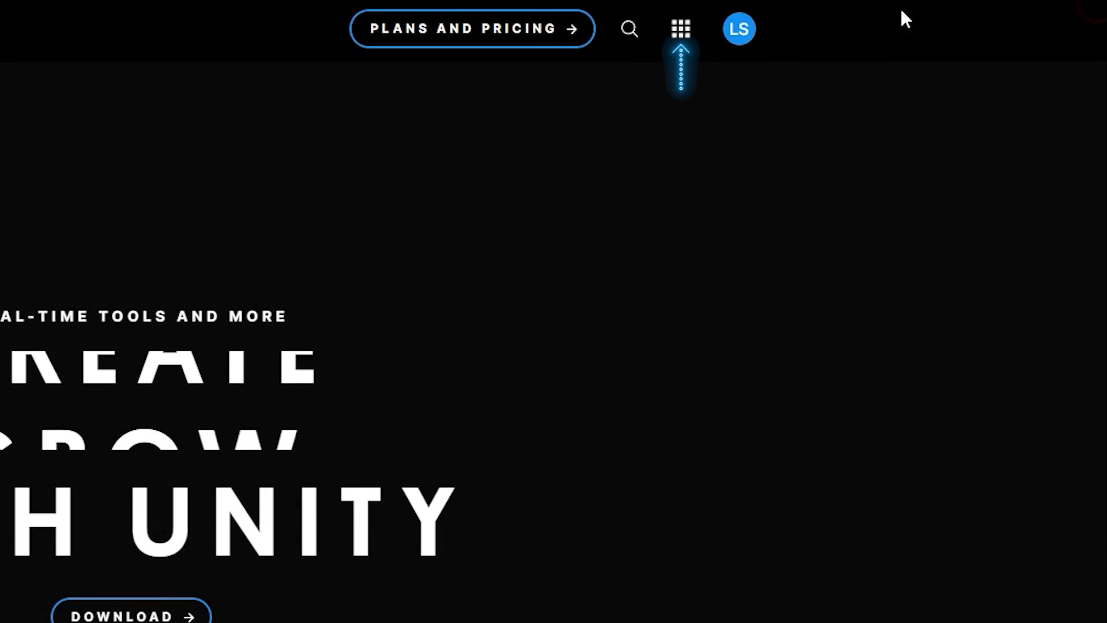
Go to the Unity Gaming Services dashboard via Quick Access and sign in.
{"action": "left_click", "coordinate": [679, 28]}
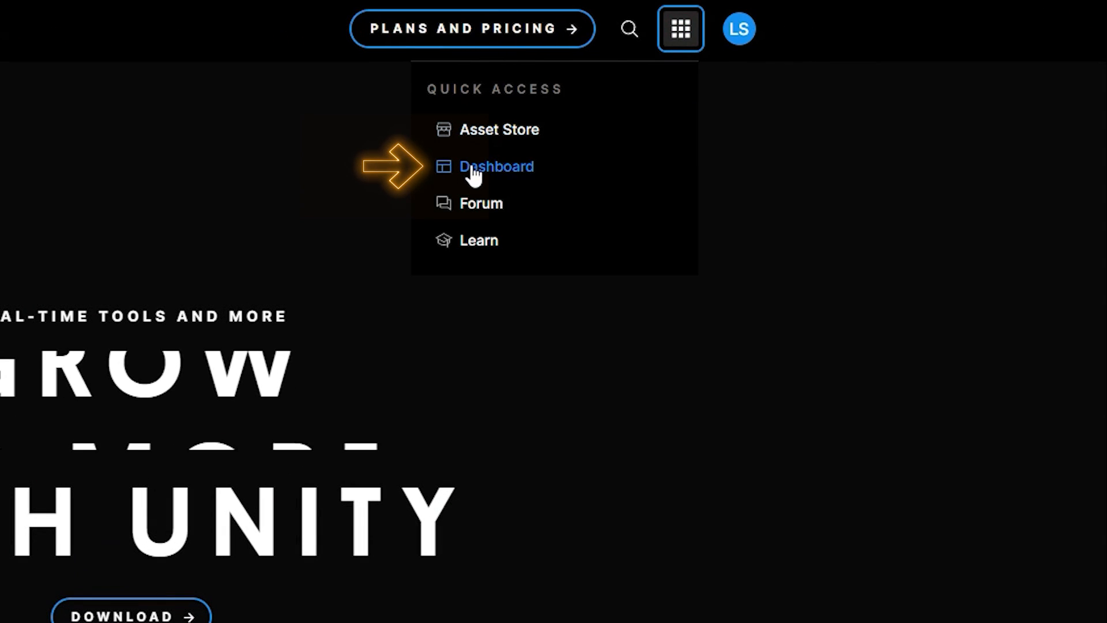
{"action": "left_click", "coordinate": [496, 166]}
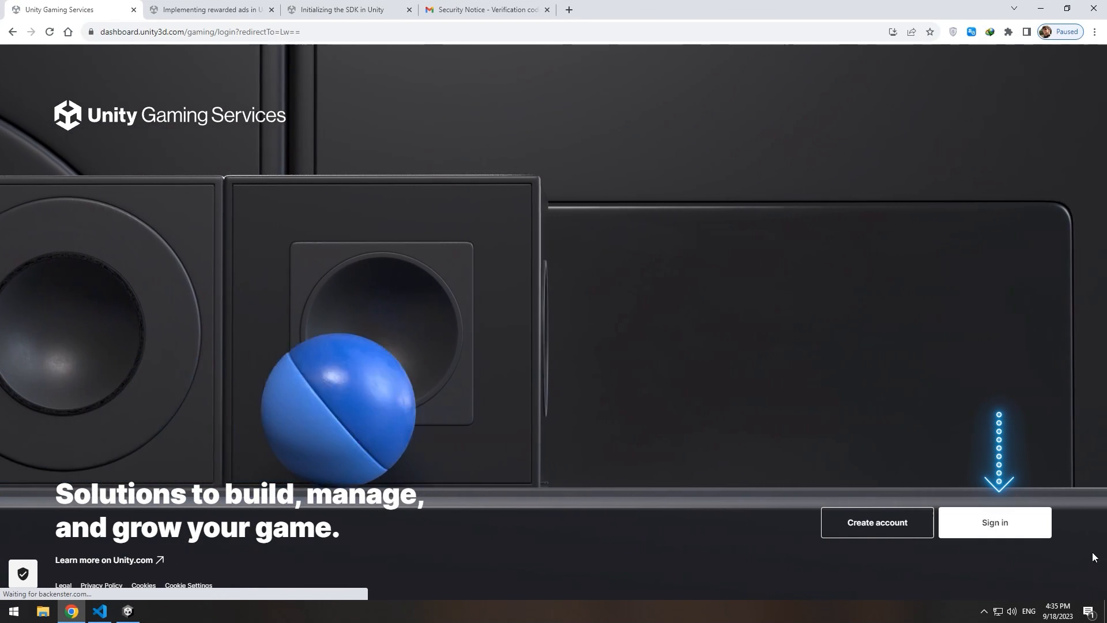
{"action": "left_click", "coordinate": [993, 522]}
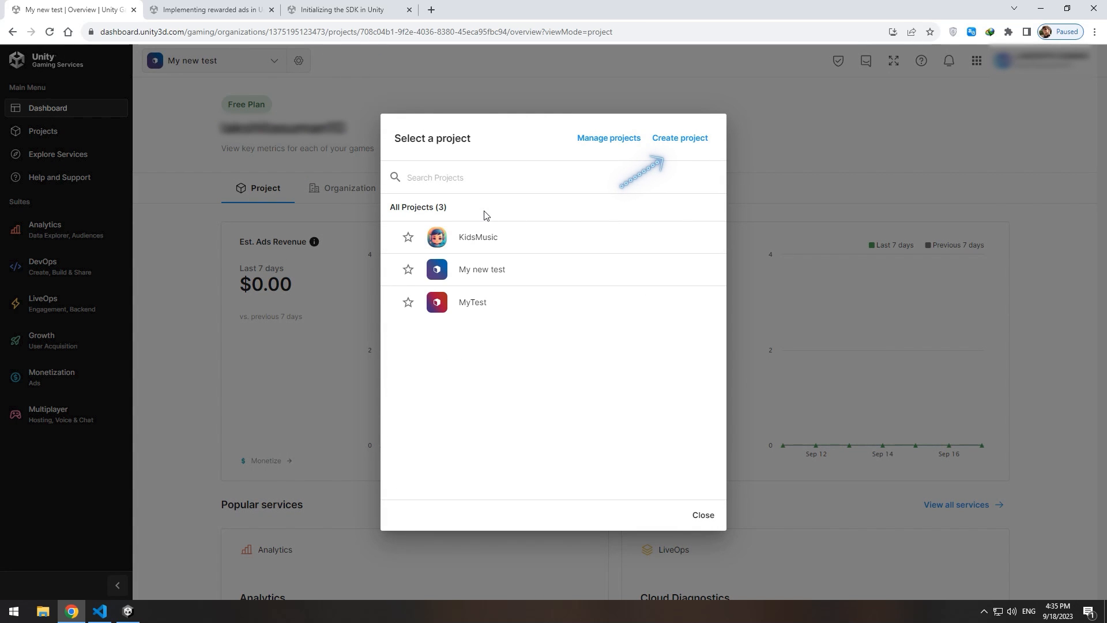
Create project 'Final Test' with 'No' for targeting children under 13.
{"action": "left_click", "coordinate": [679, 138]}
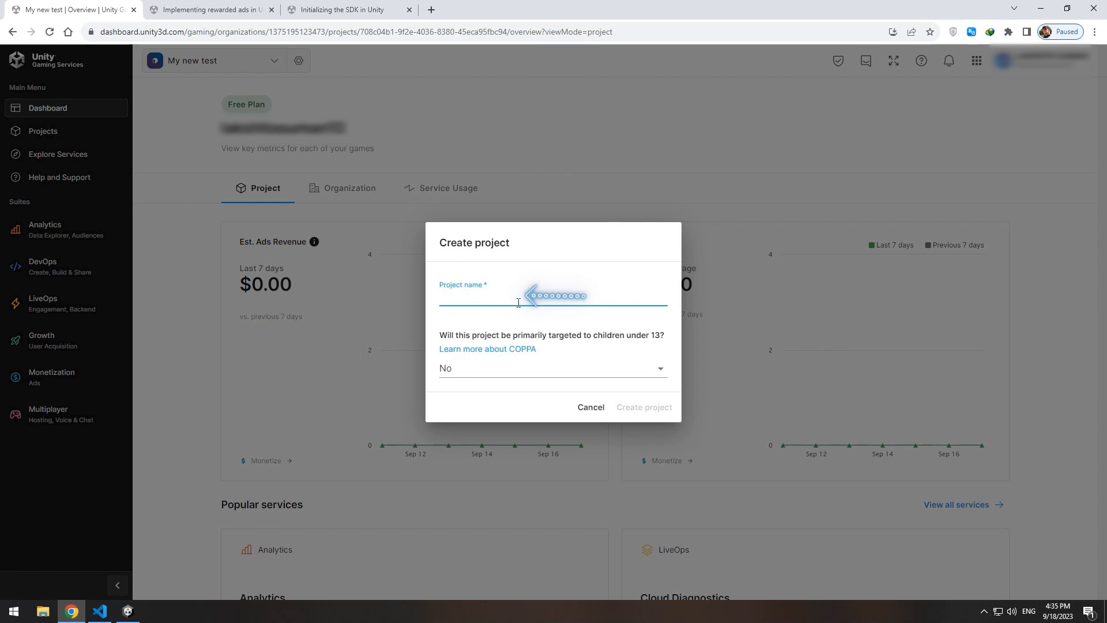
{"action": "type", "text": "Final Test"}
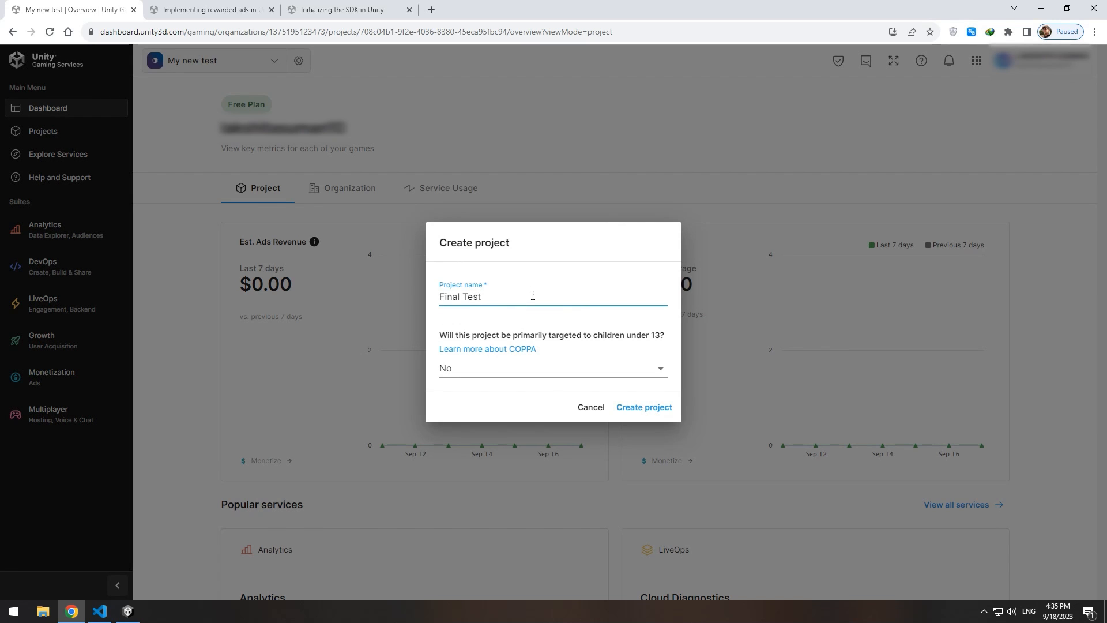
{"action": "left_click", "coordinate": [553, 368]}
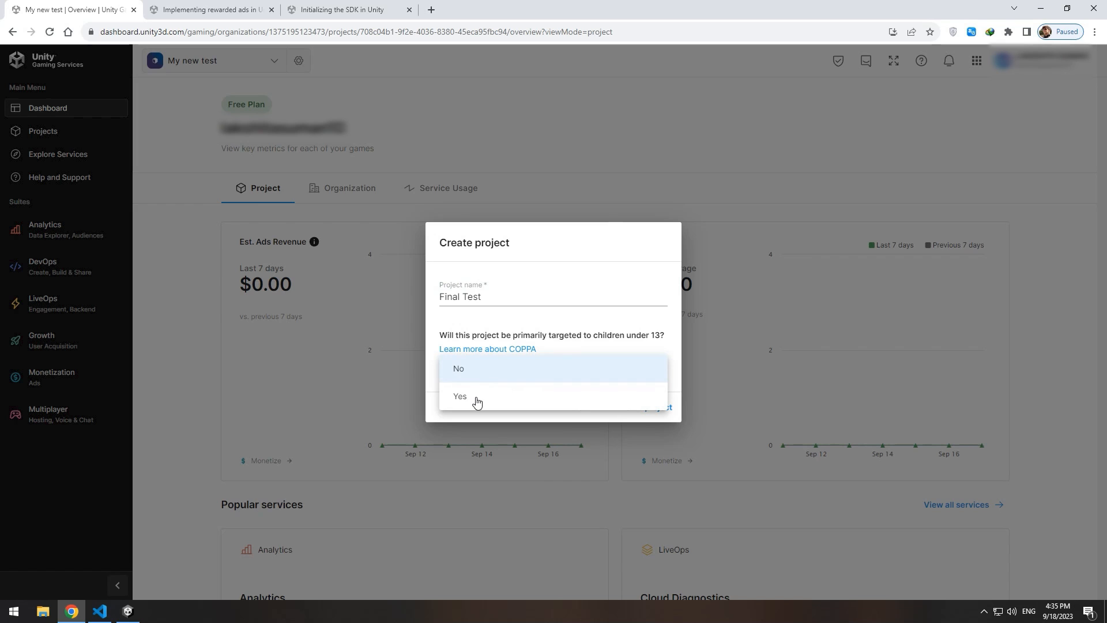
{"action": "left_click", "coordinate": [458, 368]}
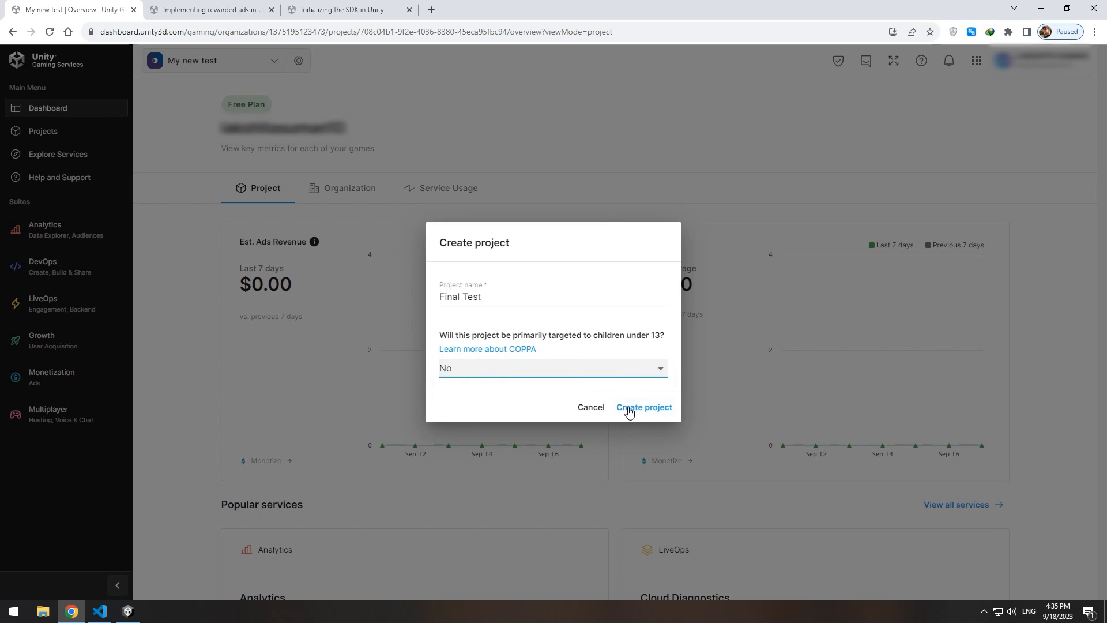
{"action": "left_click", "coordinate": [642, 407]}
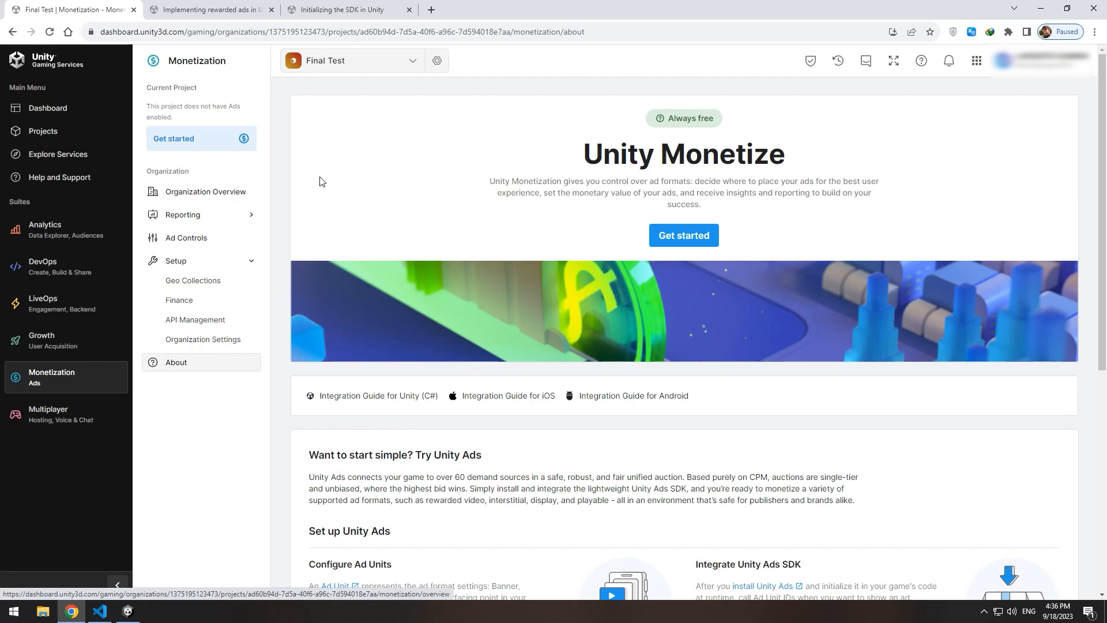
Set up monetization for Final Test: Unity Ads only, start fresh, app not live.
{"action": "left_click", "coordinate": [682, 235]}
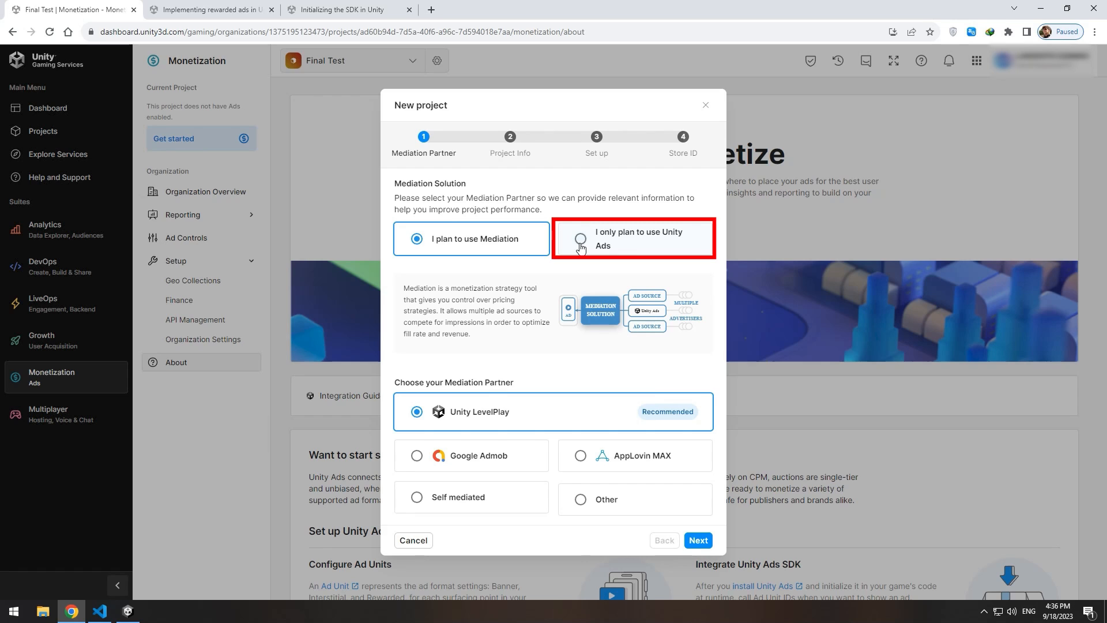
{"action": "left_click", "coordinate": [579, 239]}
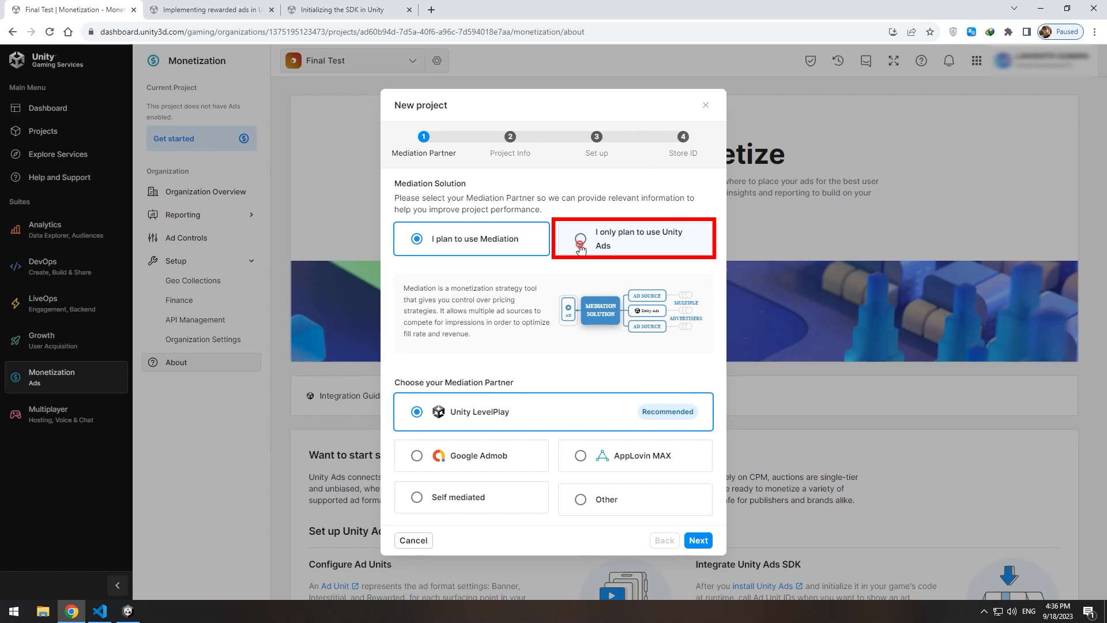
{"action": "left_click", "coordinate": [697, 540]}
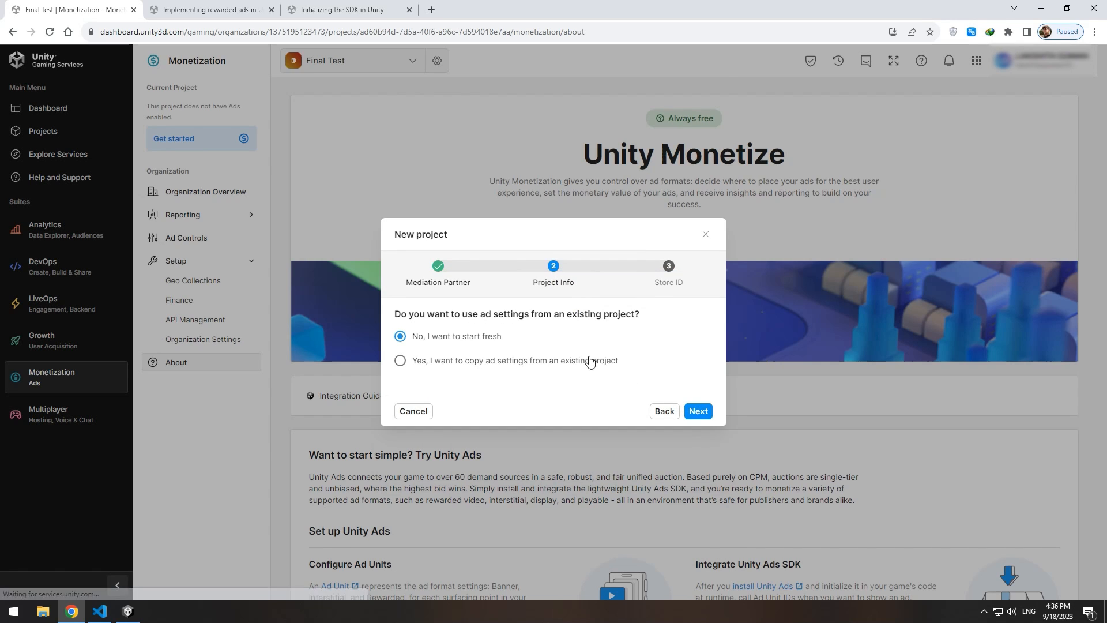
{"action": "mouse_move", "coordinate": [516, 299]}
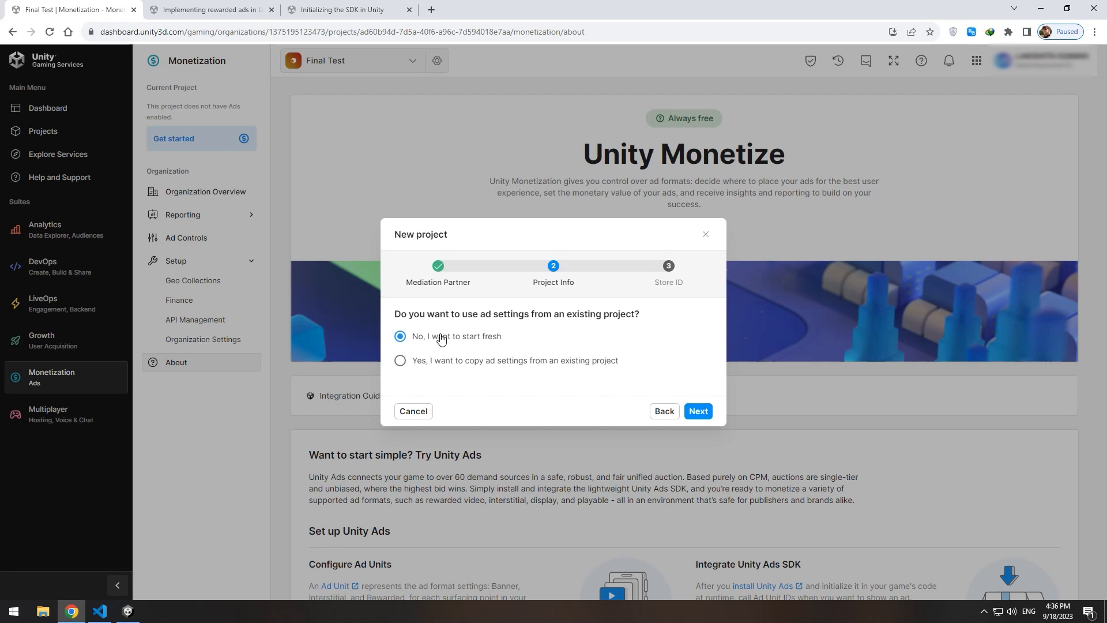
{"action": "left_click", "coordinate": [697, 411]}
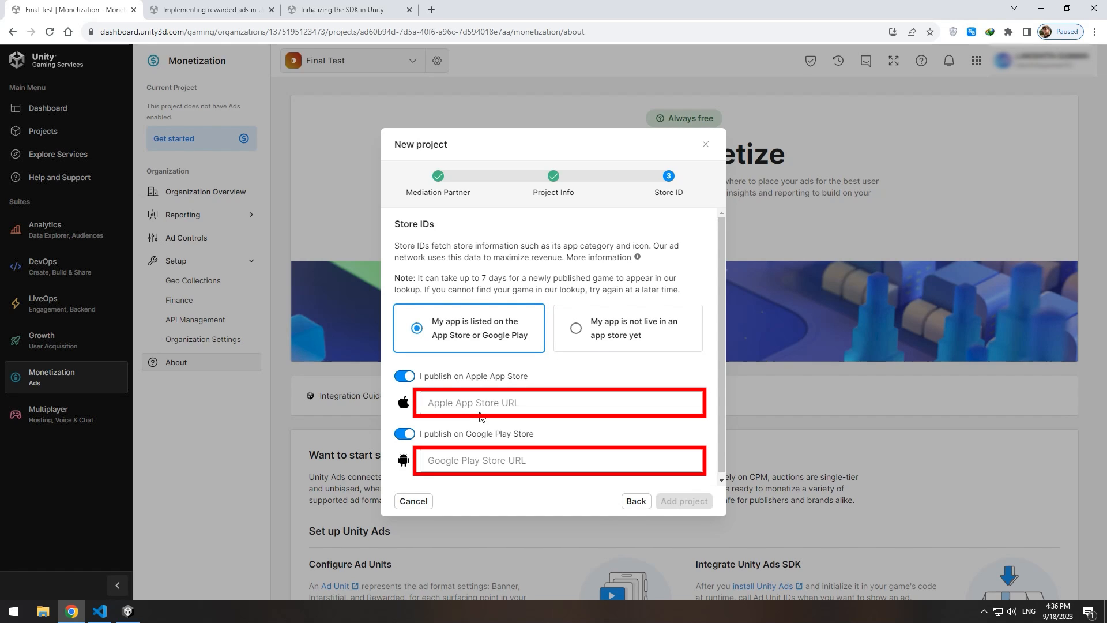
{"action": "left_click", "coordinate": [576, 349]}
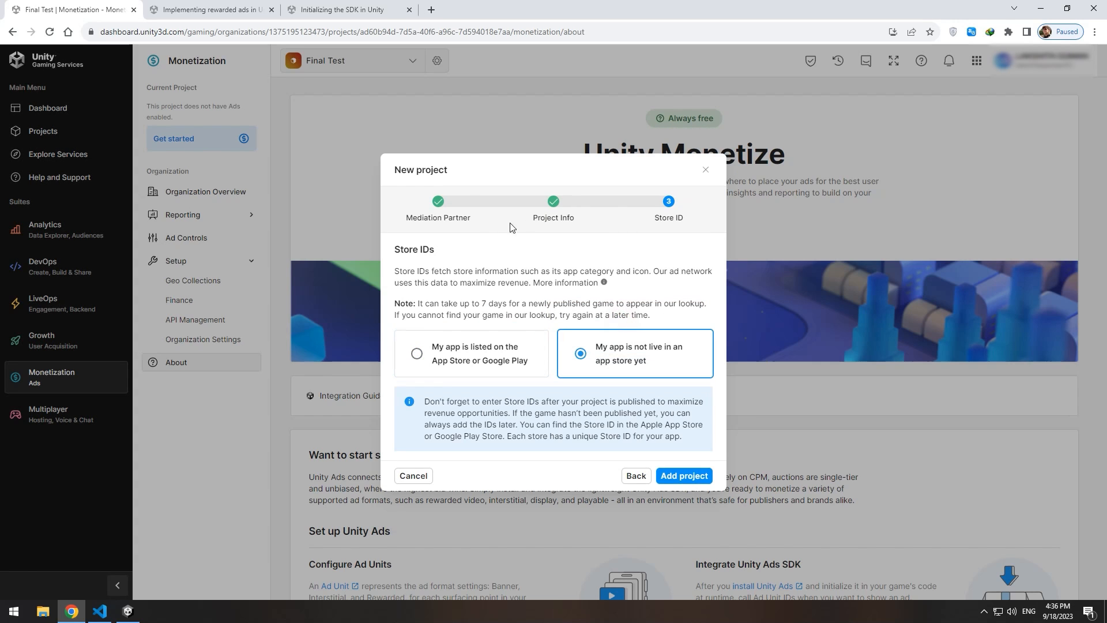
{"action": "left_click", "coordinate": [682, 475]}
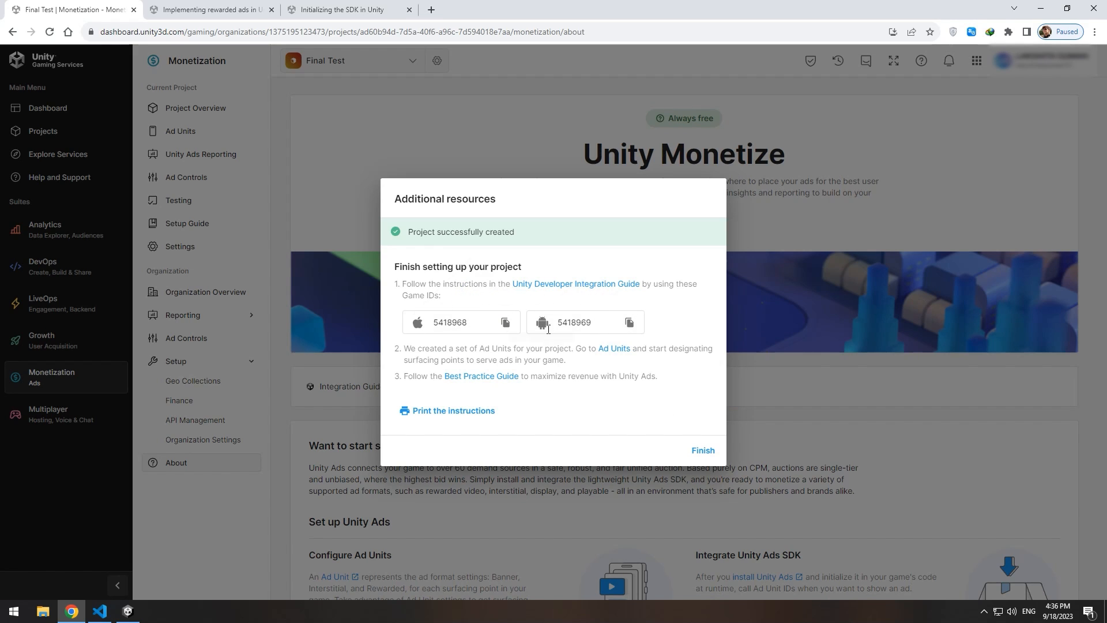
Finish the Additional resources dialog and view Final Test's Ad Units.
{"action": "left_click", "coordinate": [702, 450]}
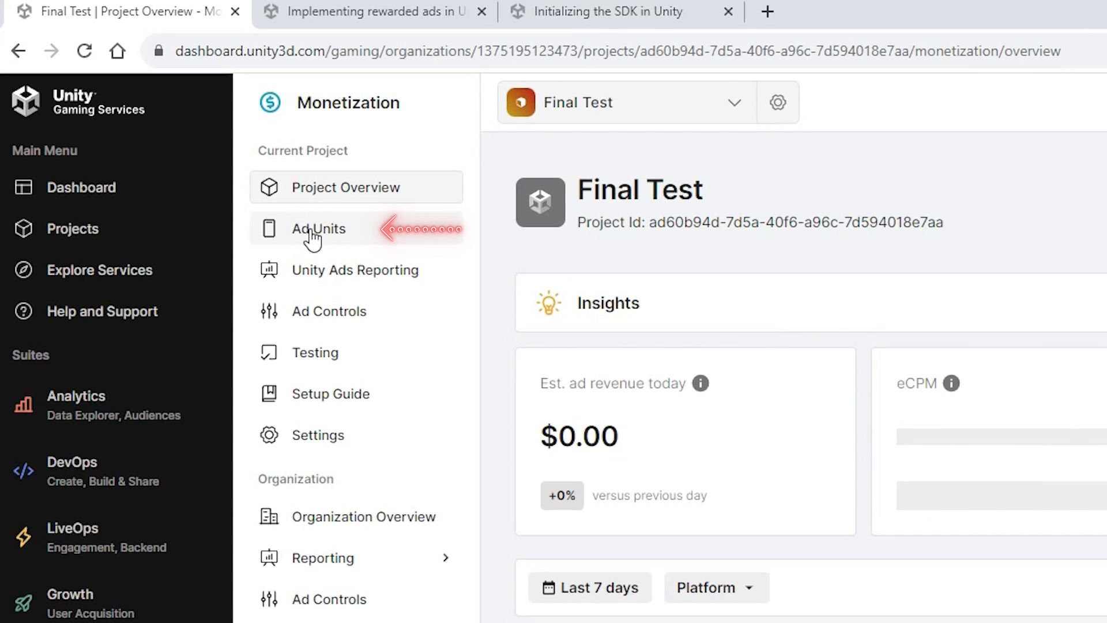
{"action": "left_click", "coordinate": [317, 229]}
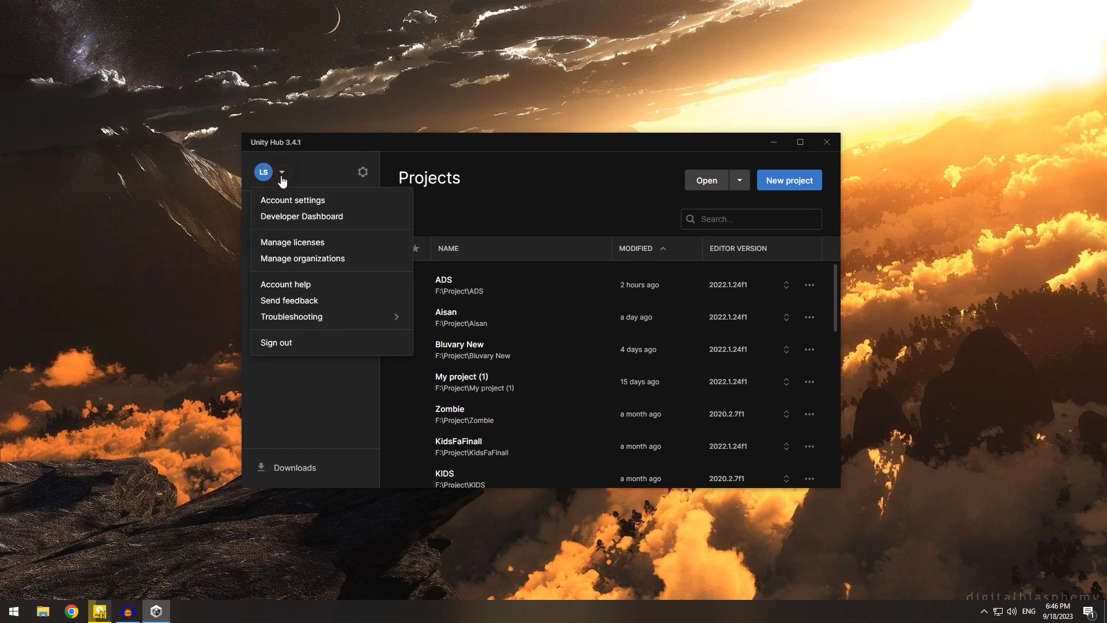
{"action": "mouse_move", "coordinate": [291, 200]}
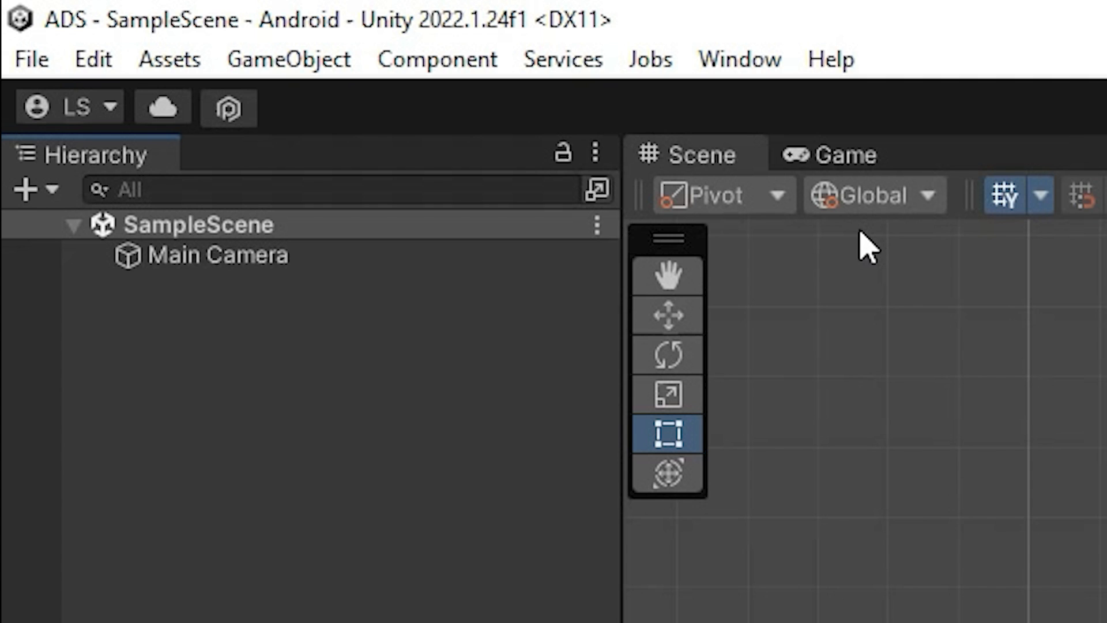
View the Advertisement package (4.3.0) details under Services in Package Manager.
{"action": "left_click", "coordinate": [738, 59]}
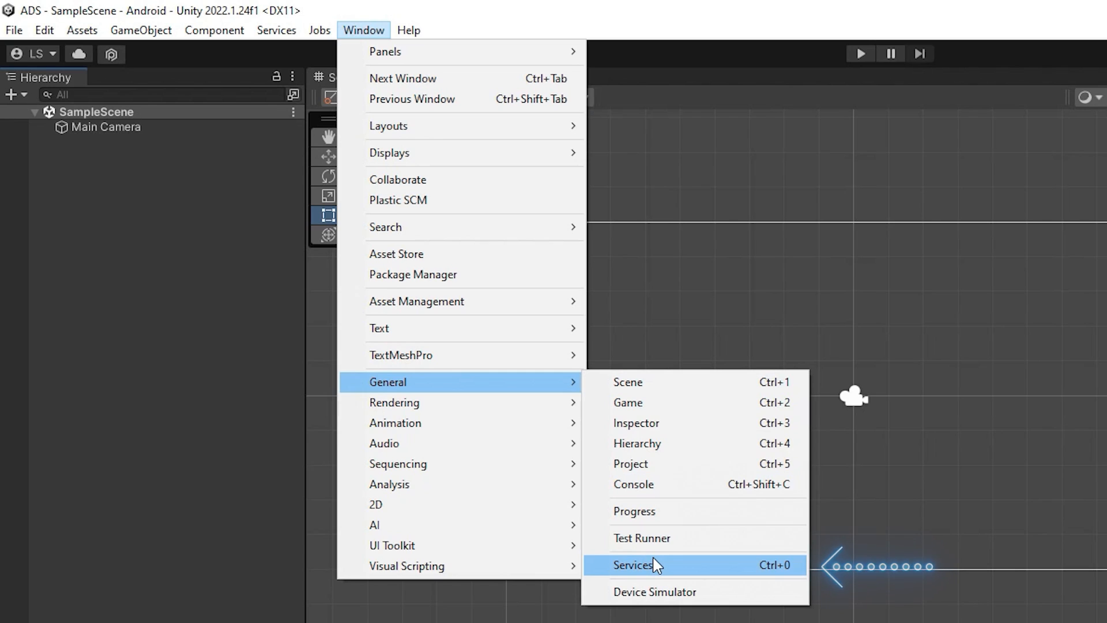
{"action": "left_click", "coordinate": [634, 564]}
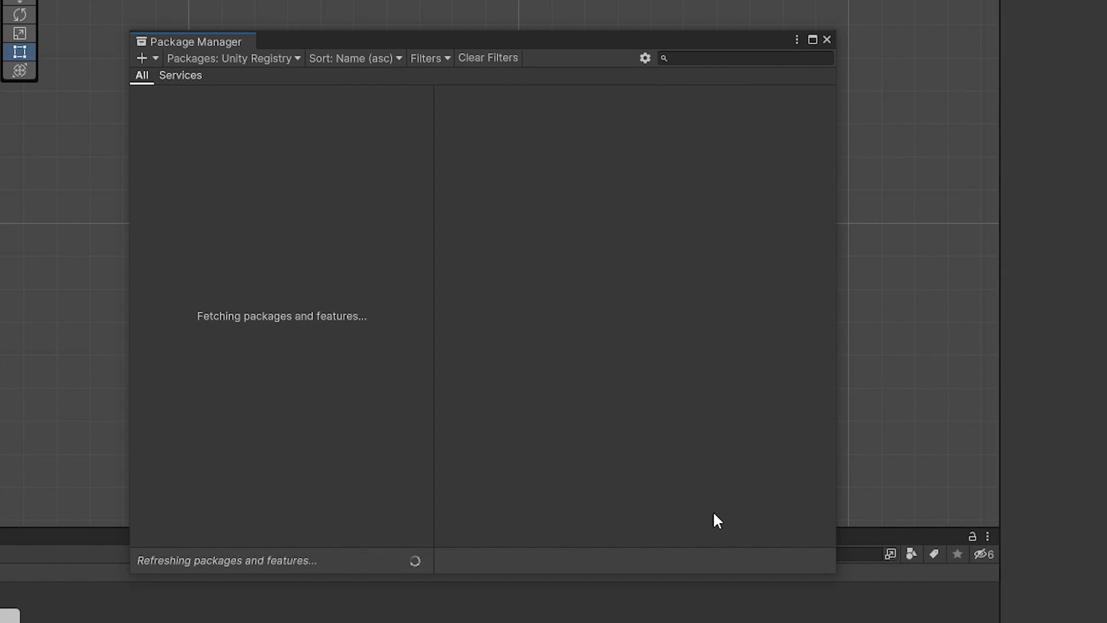
{"action": "left_click", "coordinate": [180, 75]}
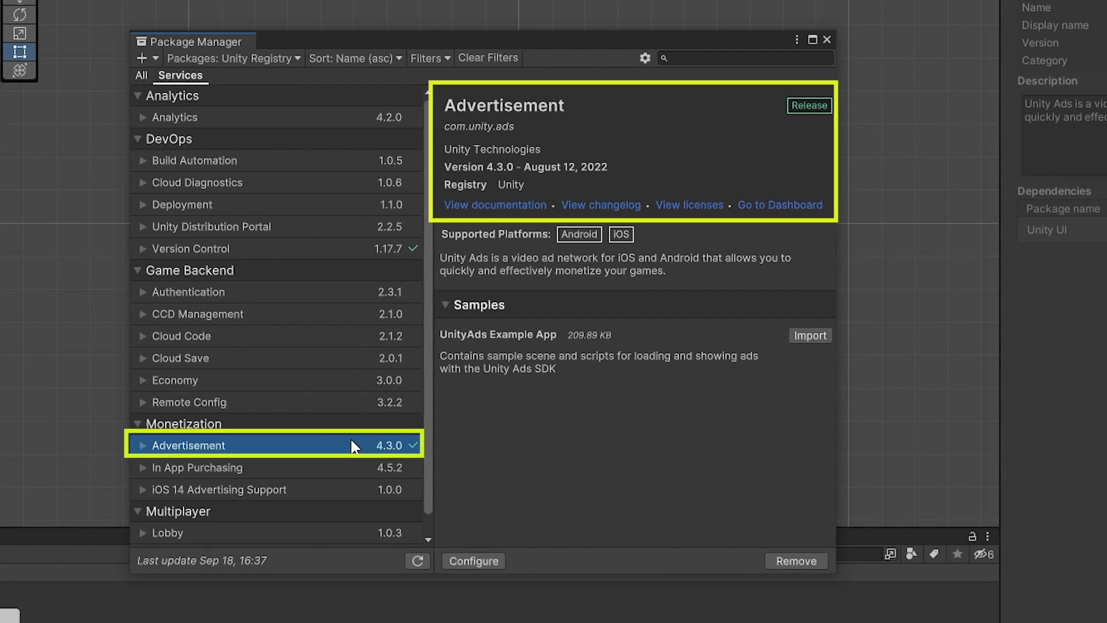
{"action": "left_click", "coordinate": [36, 25]}
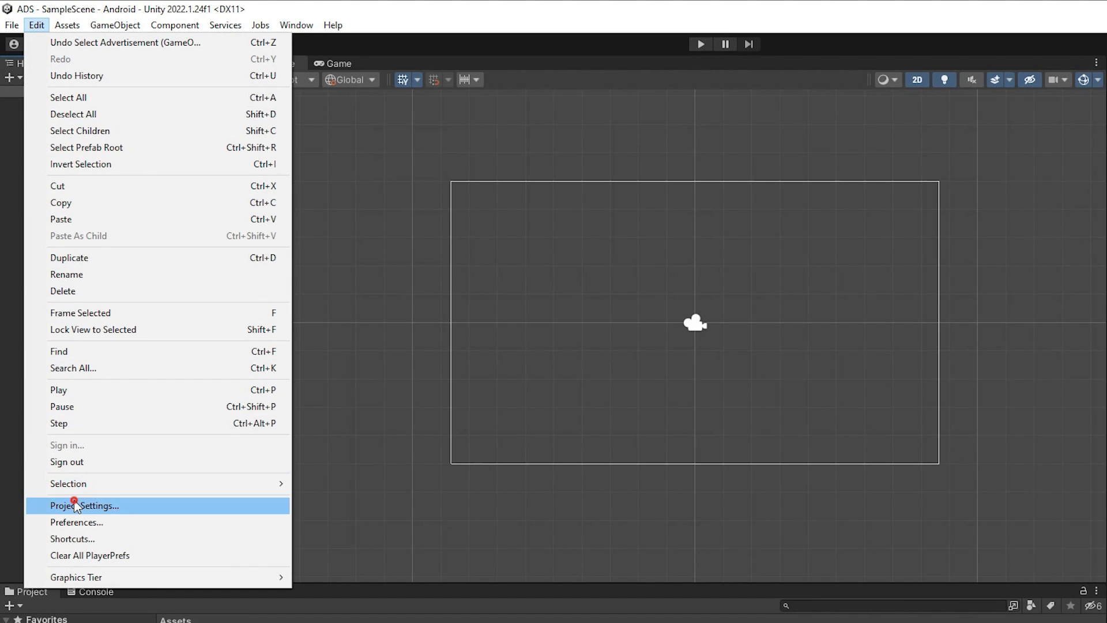
In Project Settings > Ads, link the existing project ID of Final Test and confirm.
{"action": "left_click", "coordinate": [84, 505]}
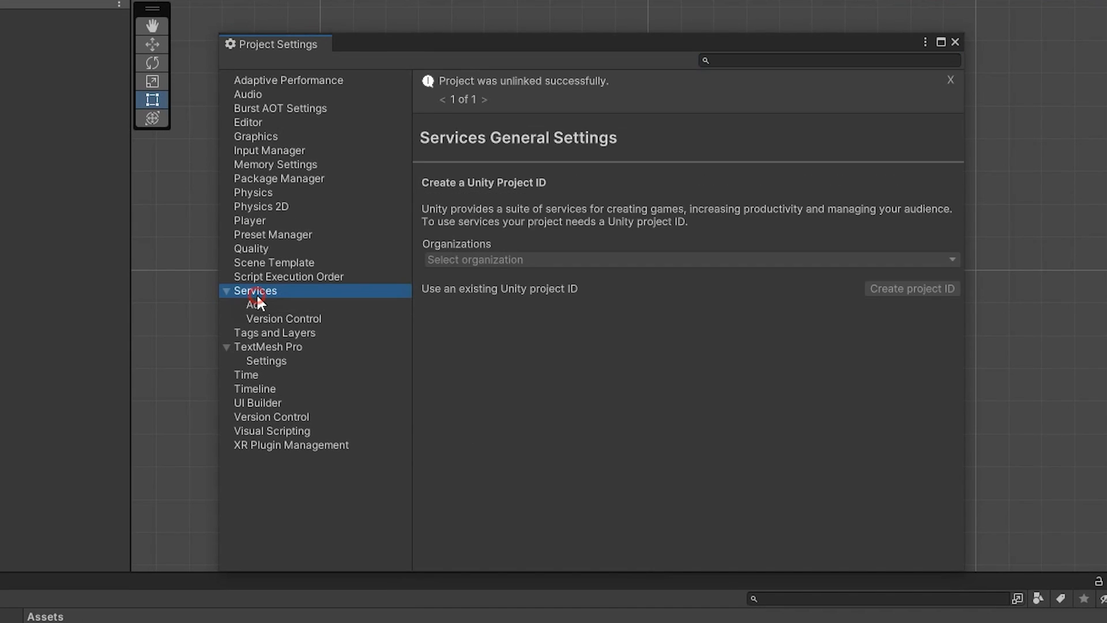
{"action": "left_click", "coordinate": [255, 304]}
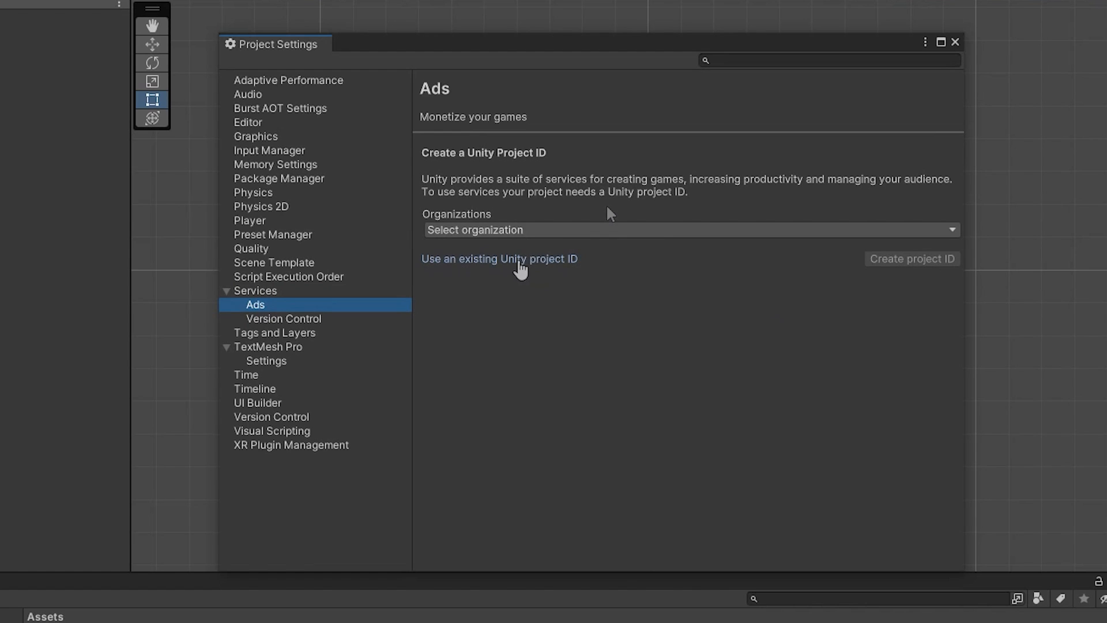
{"action": "left_click", "coordinate": [499, 258]}
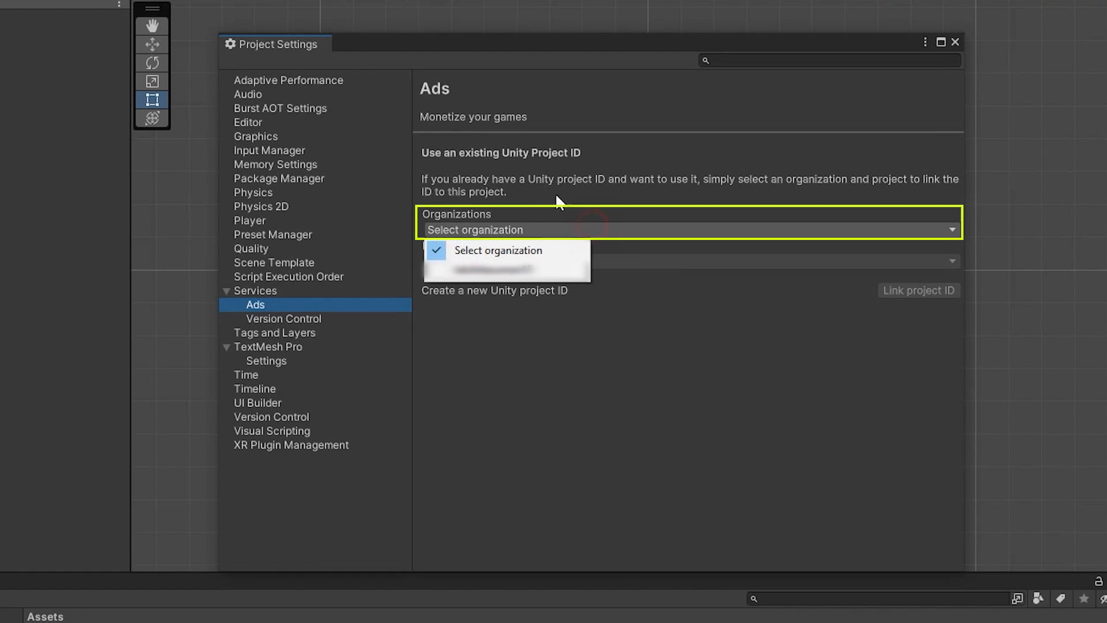
{"action": "left_click", "coordinate": [503, 267]}
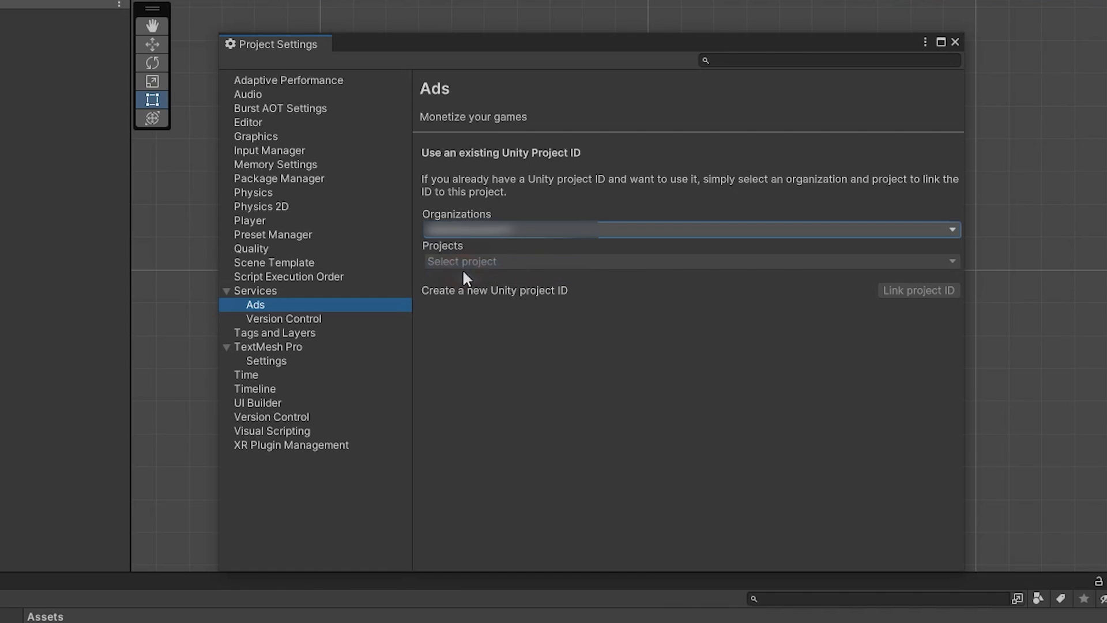
{"action": "left_click", "coordinate": [689, 261]}
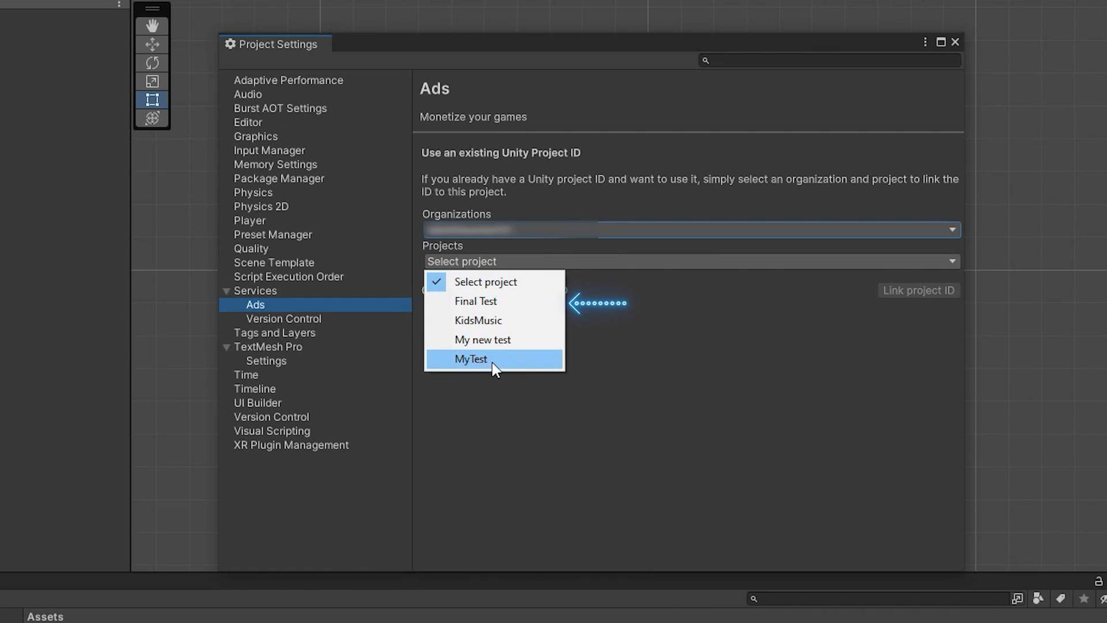
{"action": "left_click", "coordinate": [476, 301]}
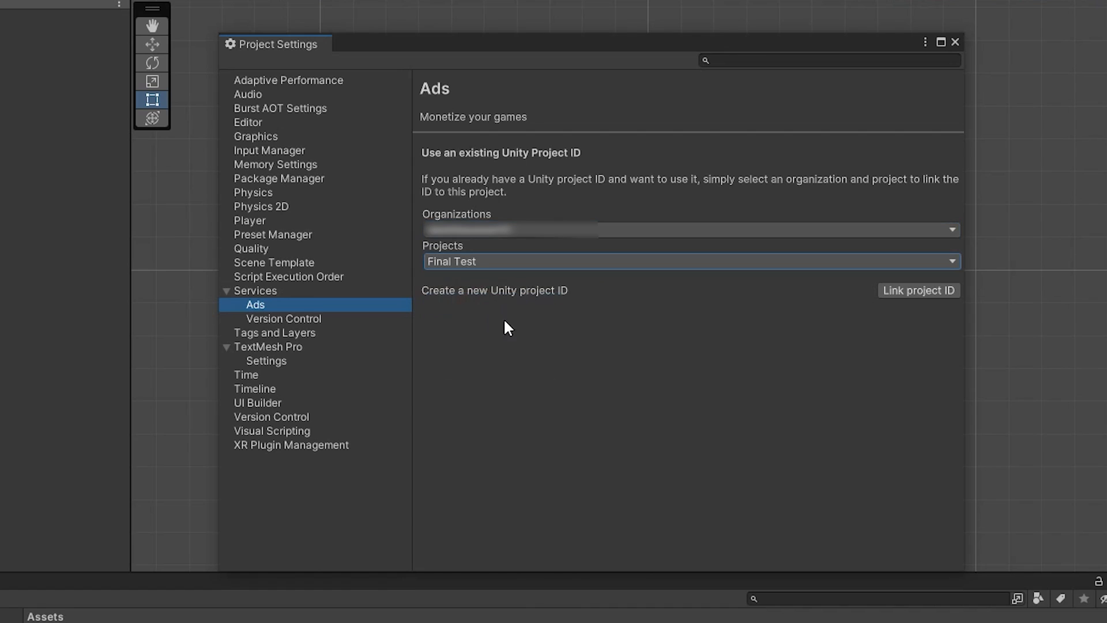
{"action": "left_click", "coordinate": [918, 290]}
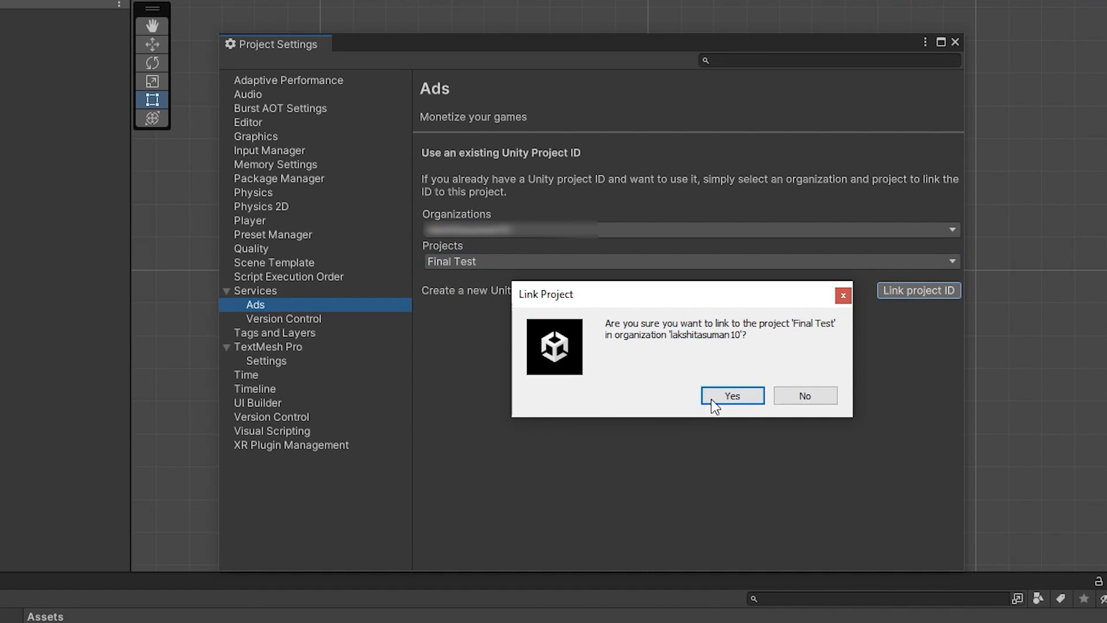
{"action": "left_click", "coordinate": [732, 395]}
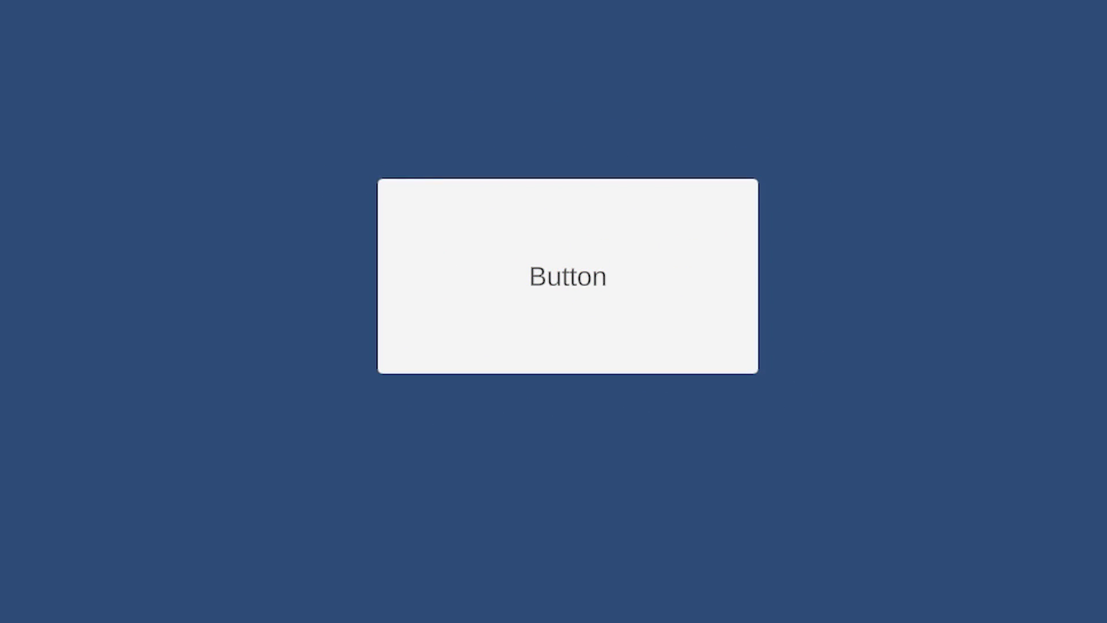
Select the Button and anchor it to the middle-center of the canvas.
{"action": "left_click", "coordinate": [567, 276]}
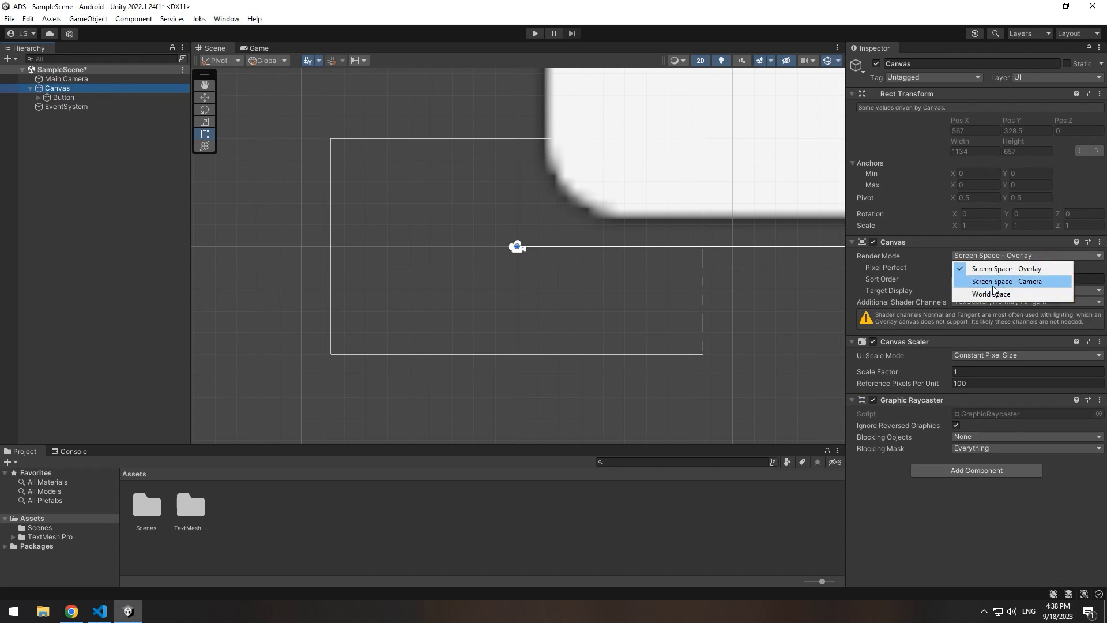
{"action": "left_click", "coordinate": [63, 97]}
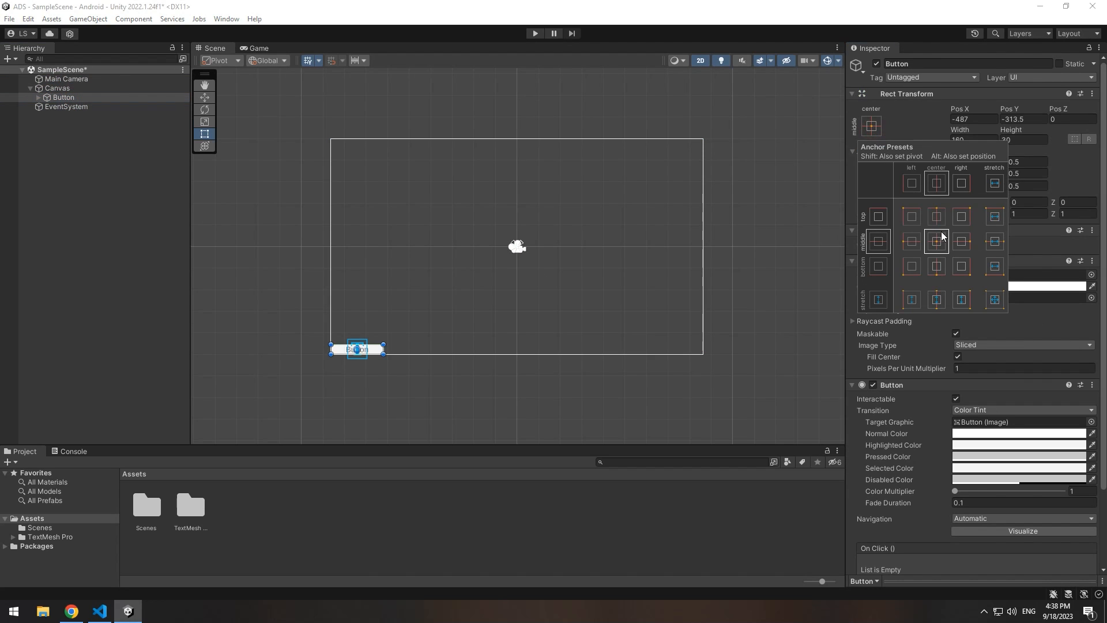
{"action": "left_click", "coordinate": [935, 241]}
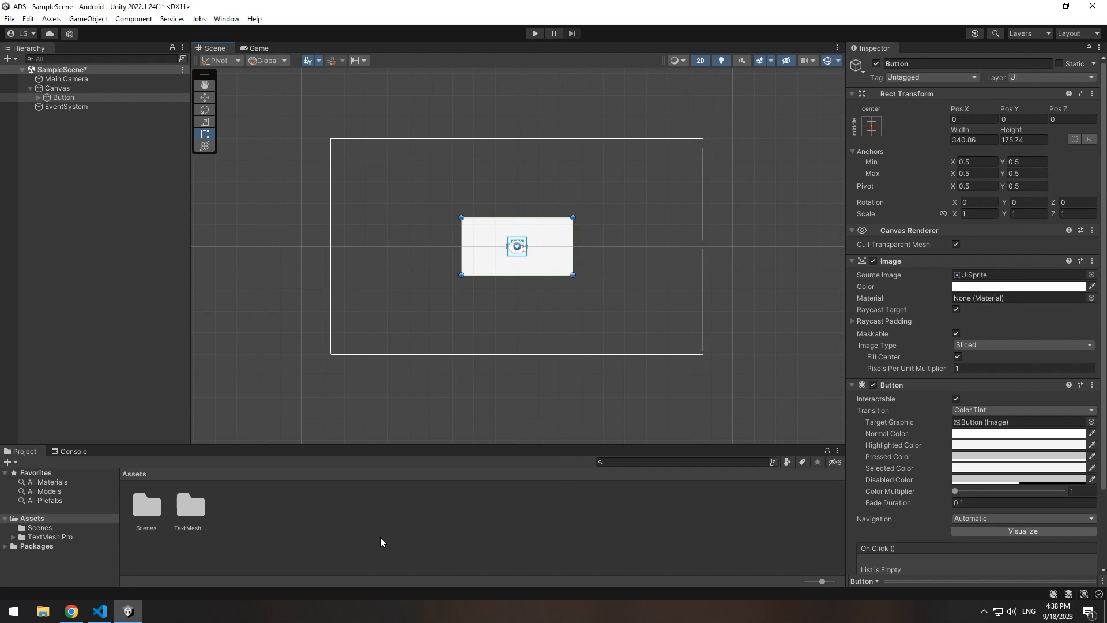
Create a new C# script from the Assets panel's context menu.
{"action": "right_click", "coordinate": [381, 542]}
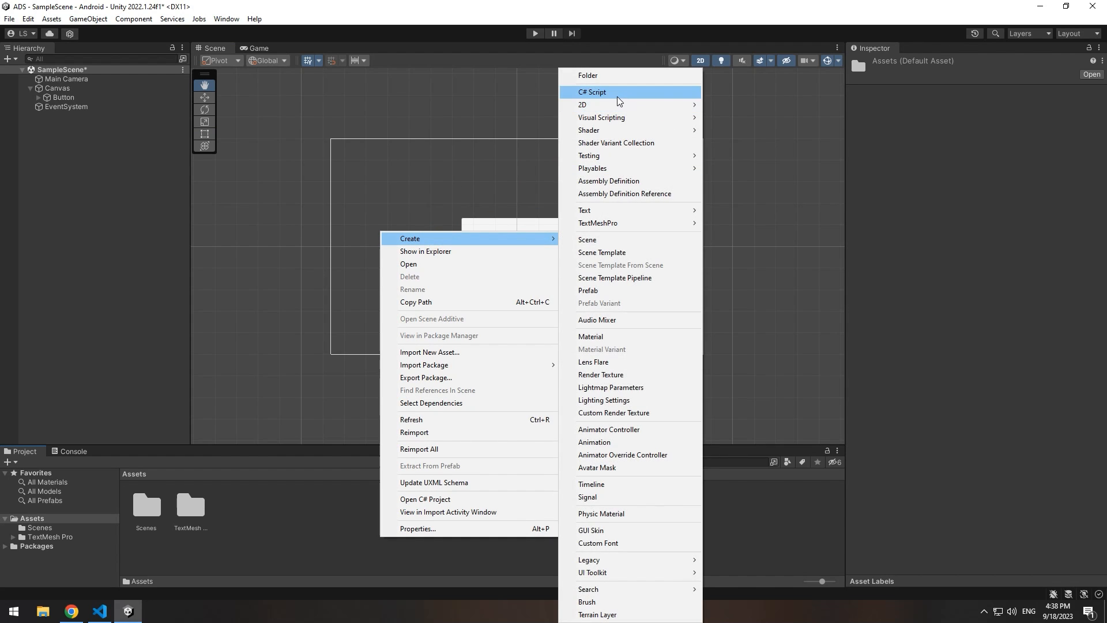
{"action": "left_click", "coordinate": [593, 92]}
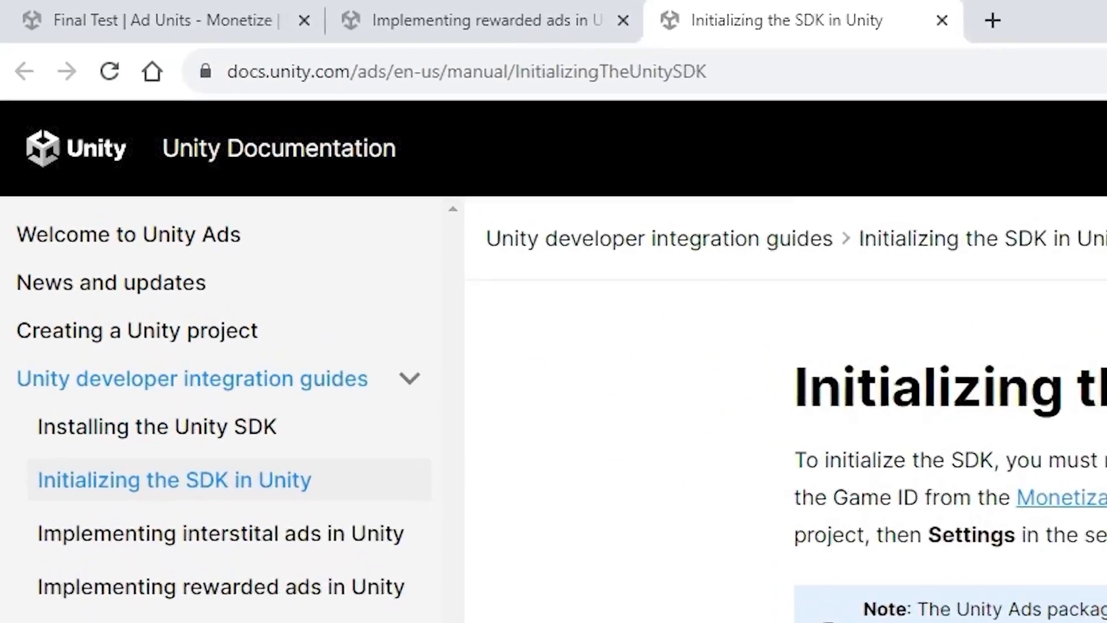
Copy the SDK initialization sample code, then move to the rewarded ads docs page.
{"action": "scroll", "scroll_direction": "down", "scroll_amount": 3}
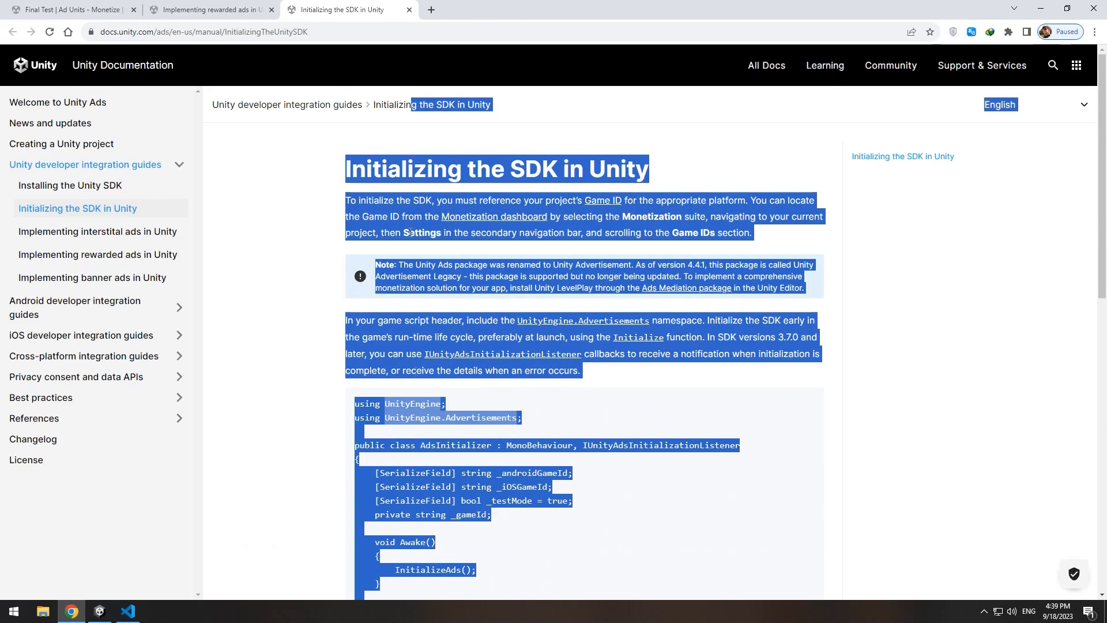
{"action": "key", "text": "ctrl+c"}
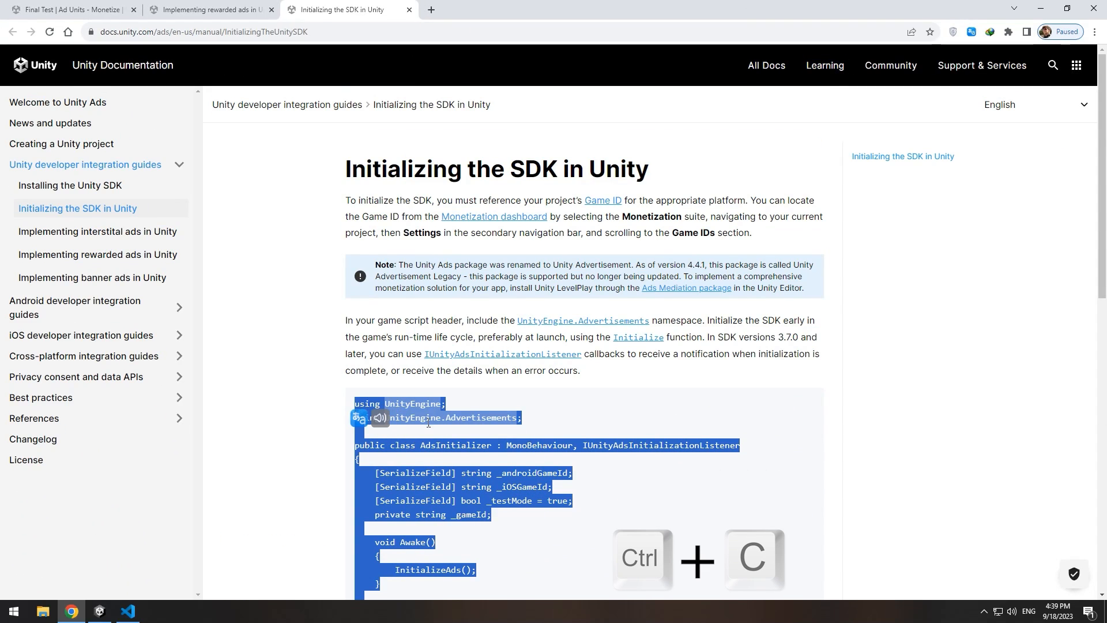
{"action": "left_click", "coordinate": [127, 615]}
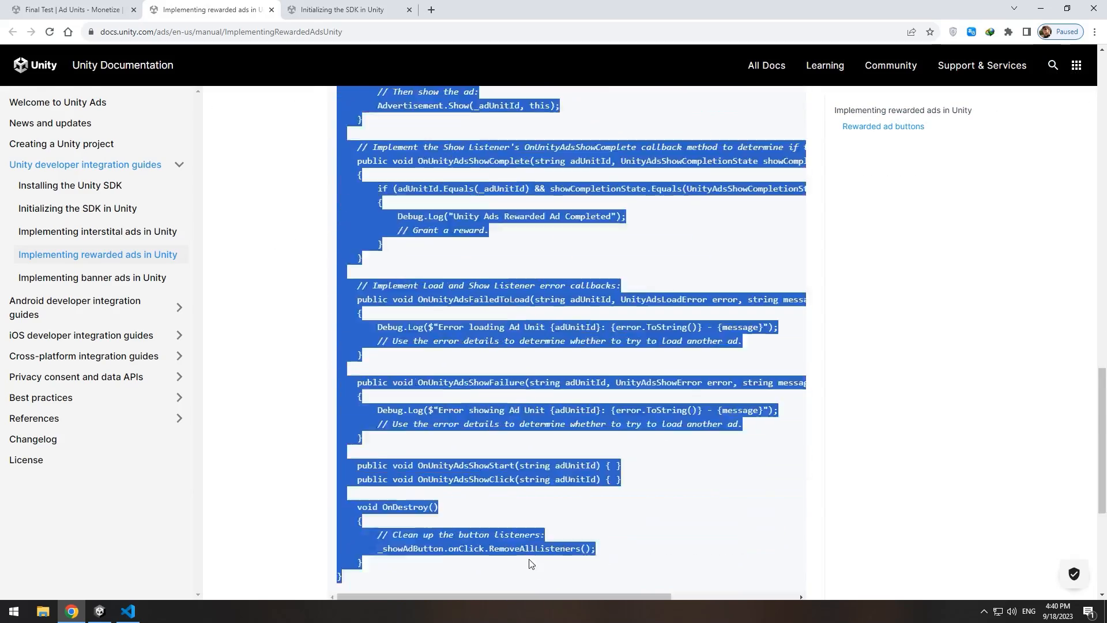
Paste the rewarded ads sample into Ads.cs as class Ads, then review Initialize.cs.
{"action": "left_click", "coordinate": [127, 610]}
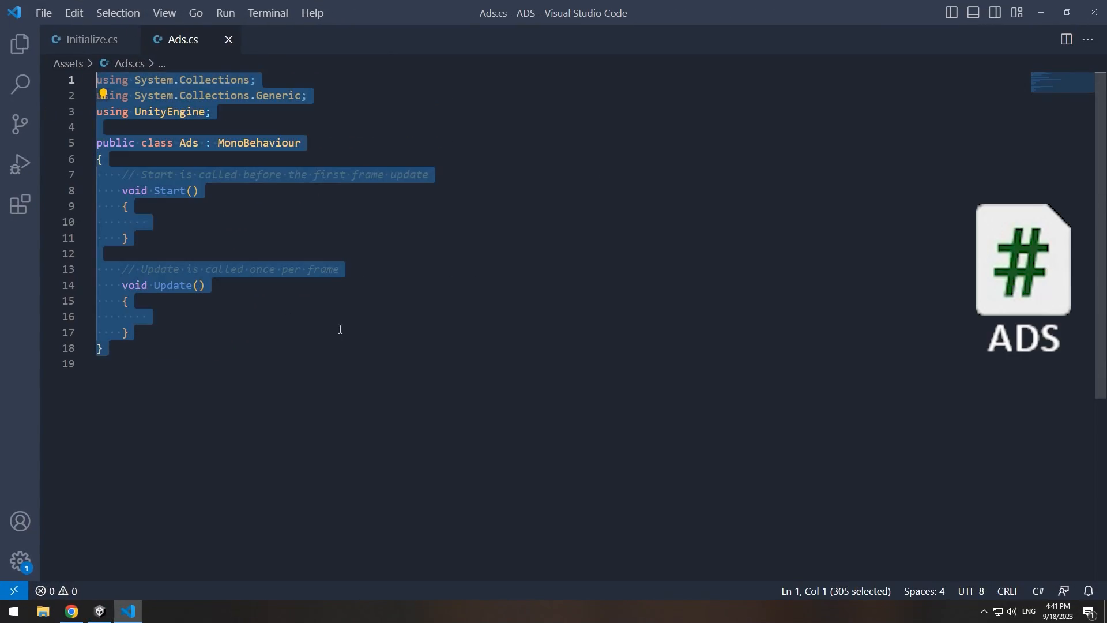
{"action": "key", "text": "Ctrl+v"}
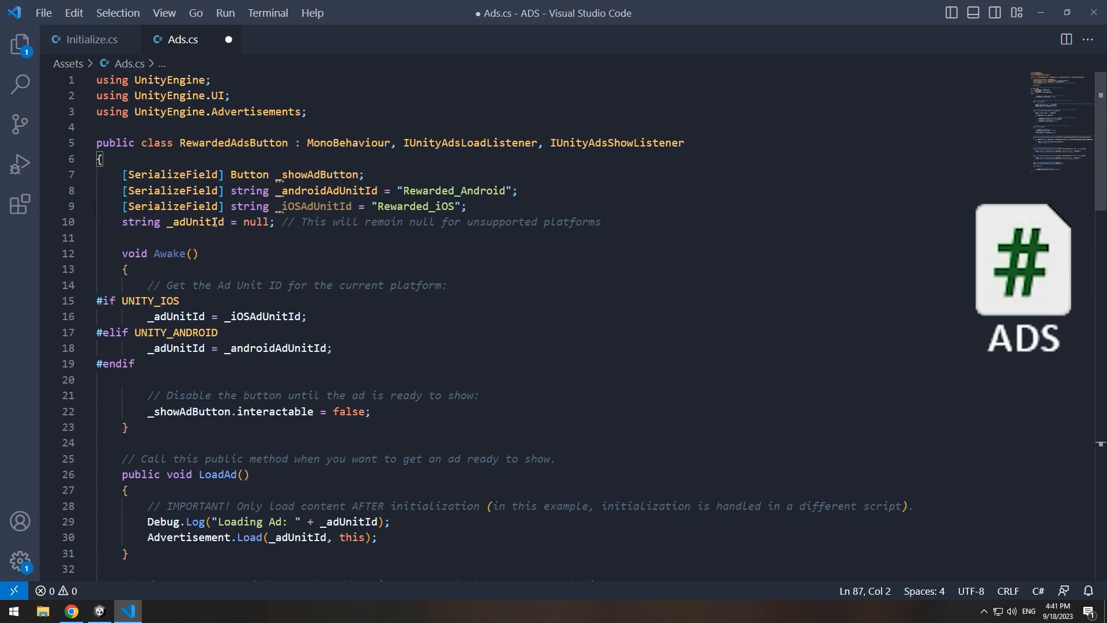
{"action": "type", "text": "Ads"}
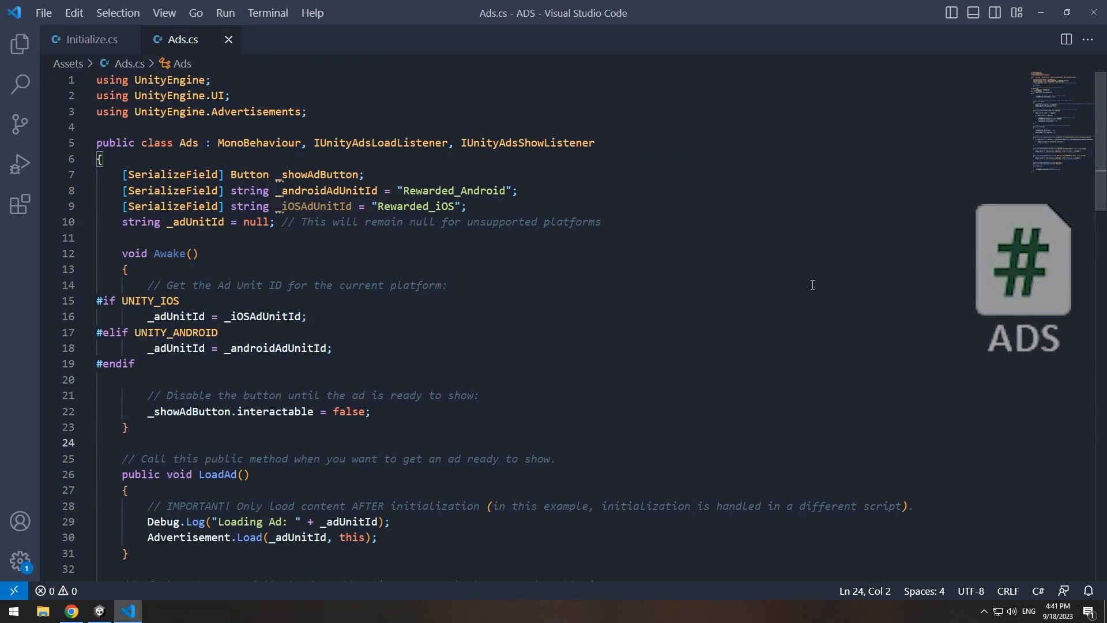
{"action": "left_click", "coordinate": [92, 38]}
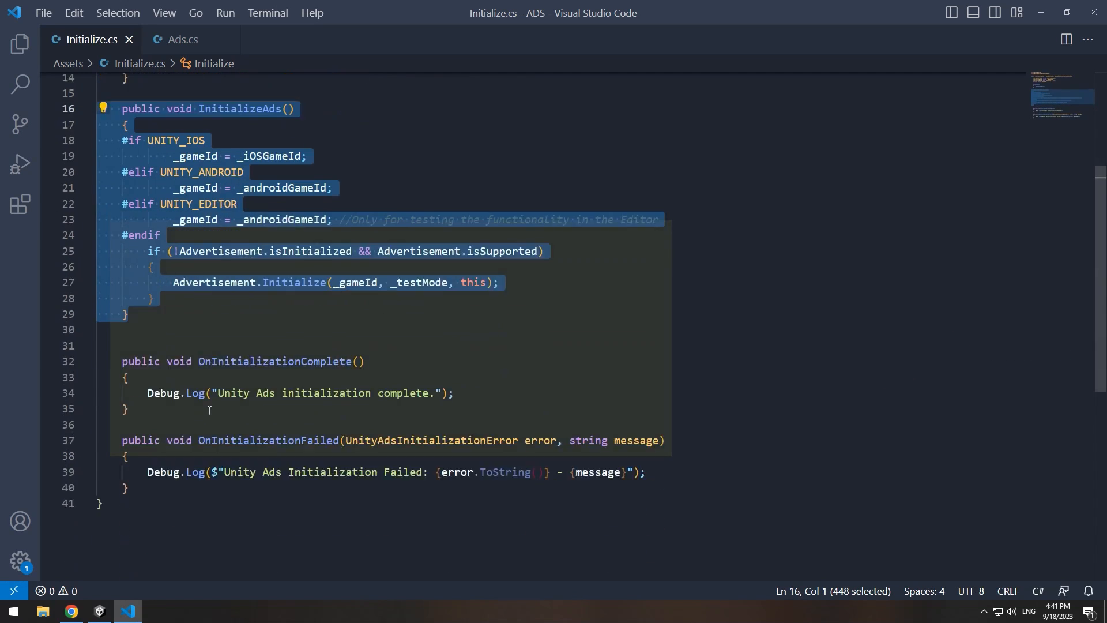
{"action": "scroll", "scroll_direction": "down", "scroll_amount": 3}
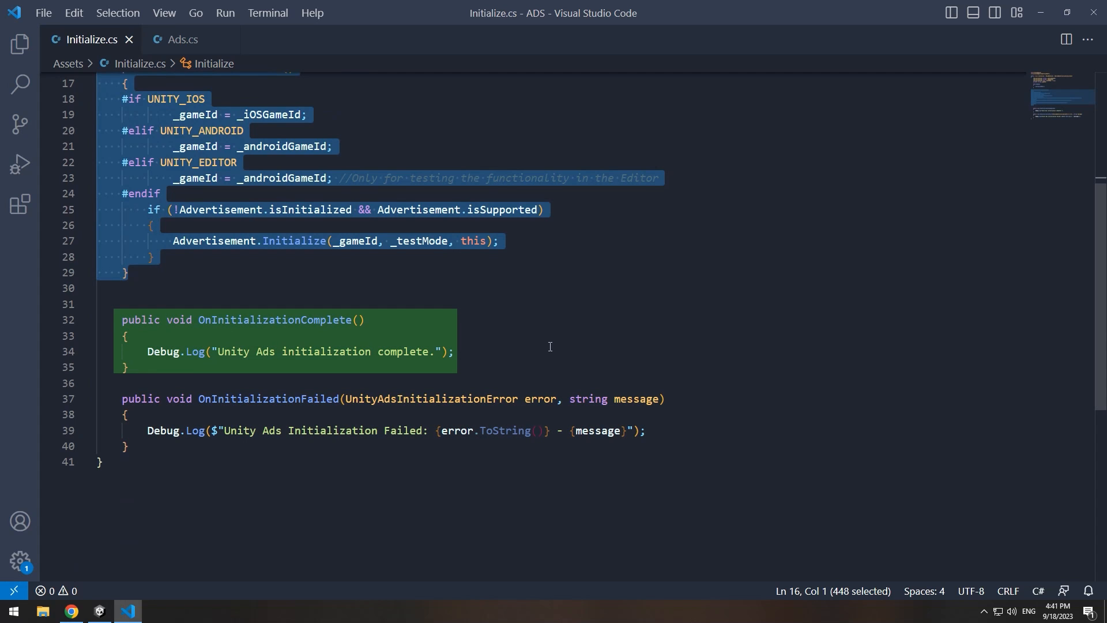
Add 'public Ads ads;' below _gameId and call ads.LoadAd() in OnInitializationComplete.
{"action": "left_click", "coordinate": [182, 39]}
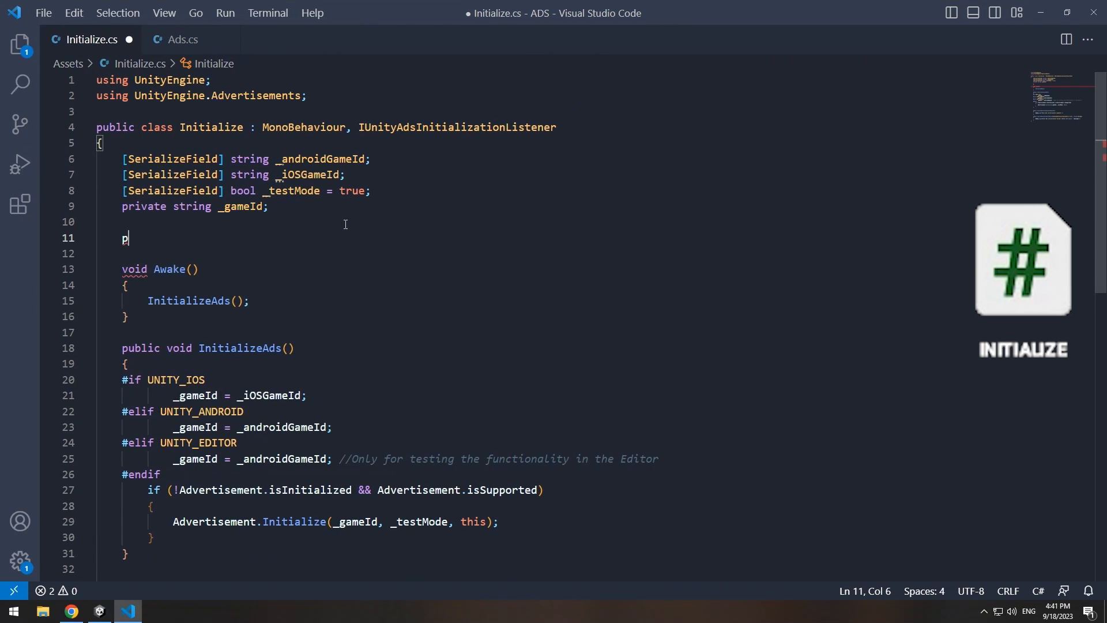
{"action": "type", "text": "ublic ads ads"}
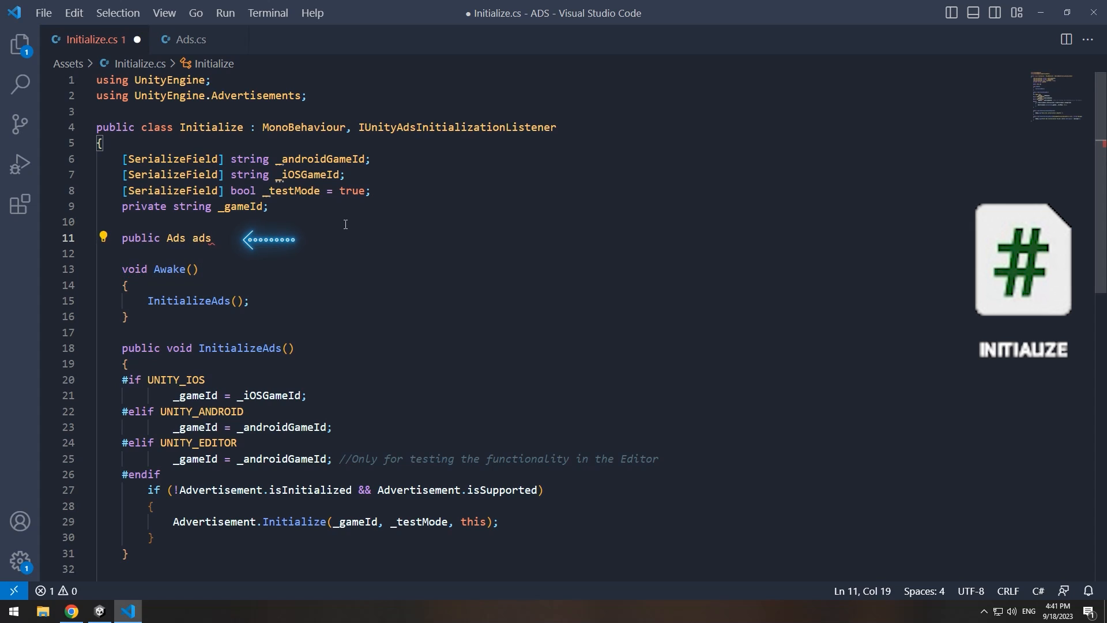
{"action": "type", "text": ";"}
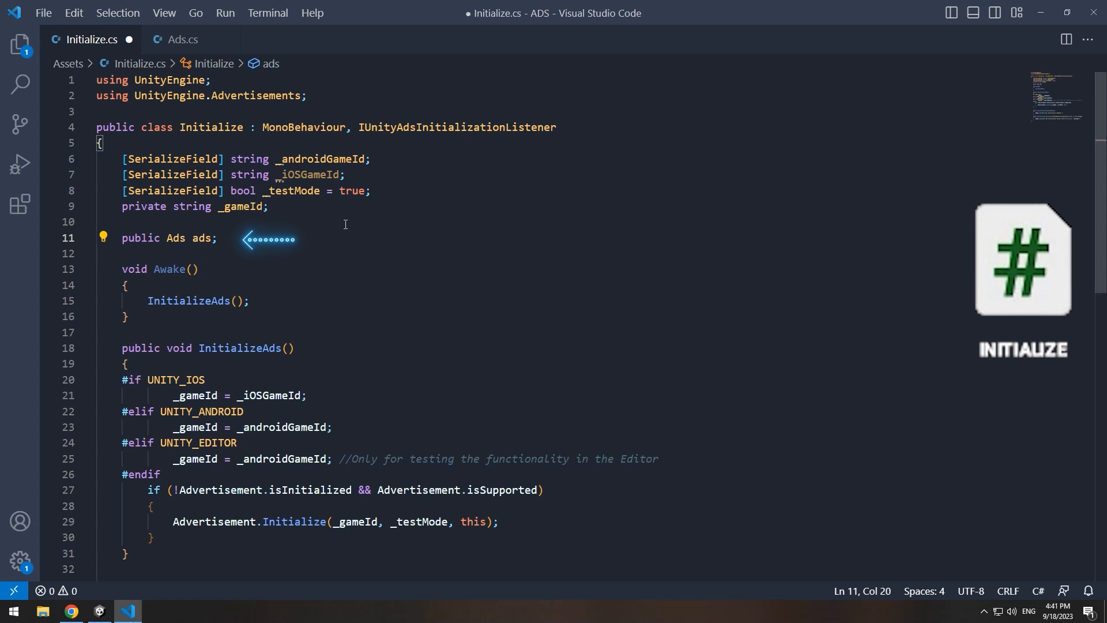
{"action": "scroll", "scroll_direction": "down", "scroll_amount": 3}
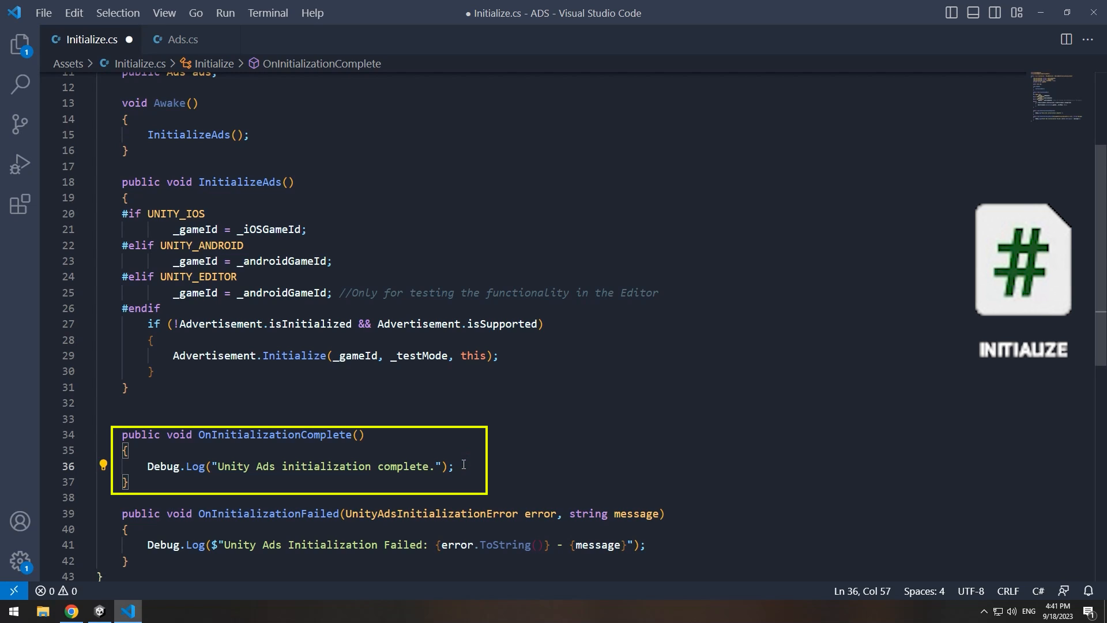
{"action": "type", "text": "a"}
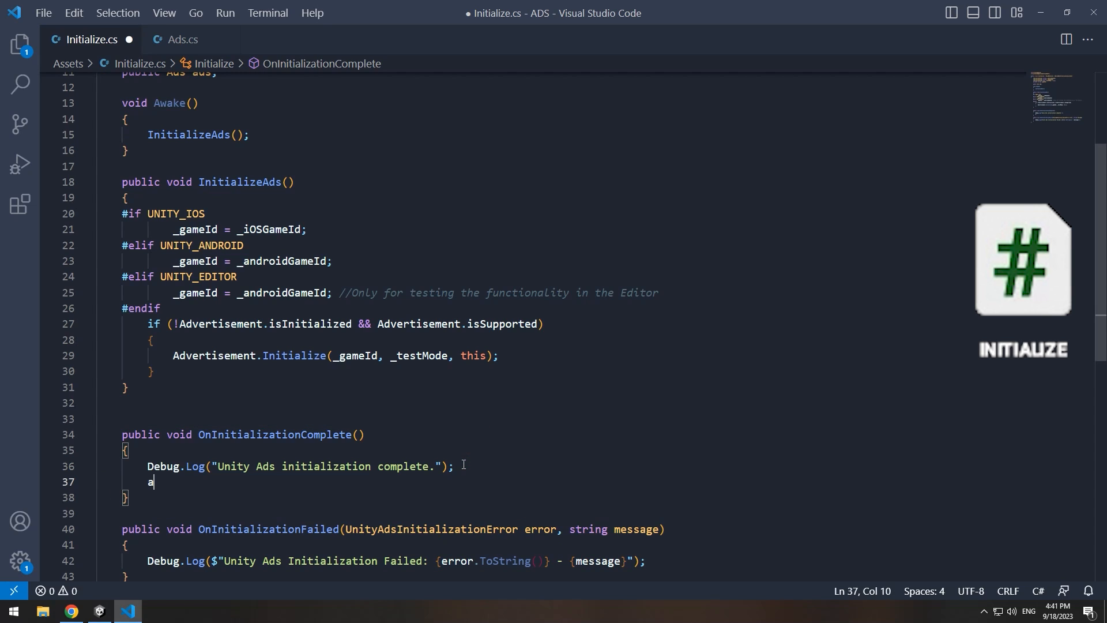
{"action": "type", "text": "ds.l"}
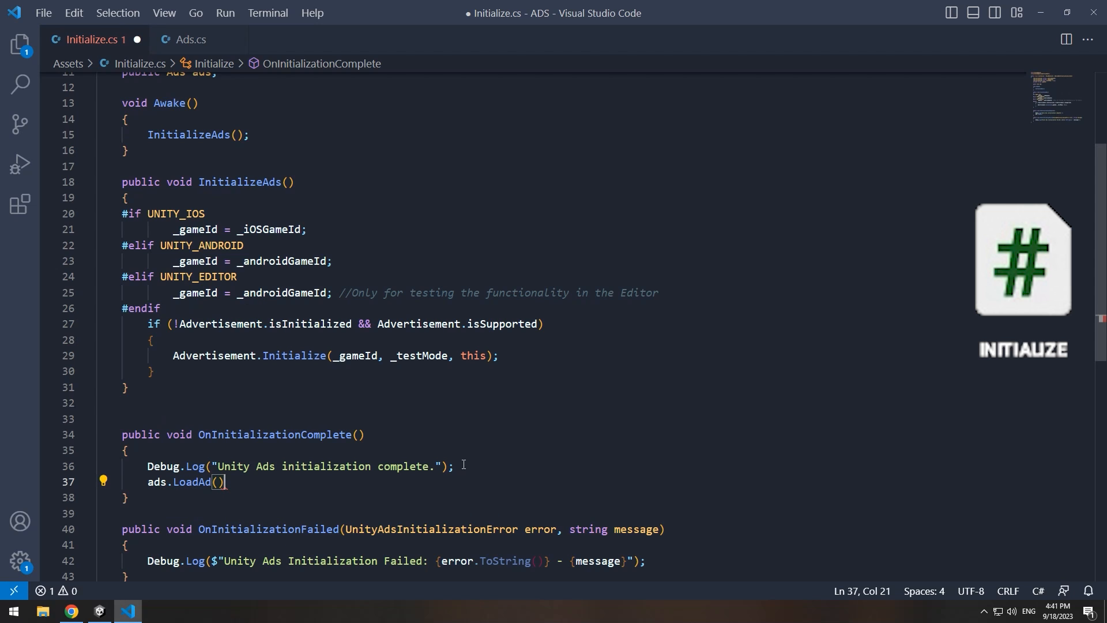
{"action": "left_click", "coordinate": [189, 38]}
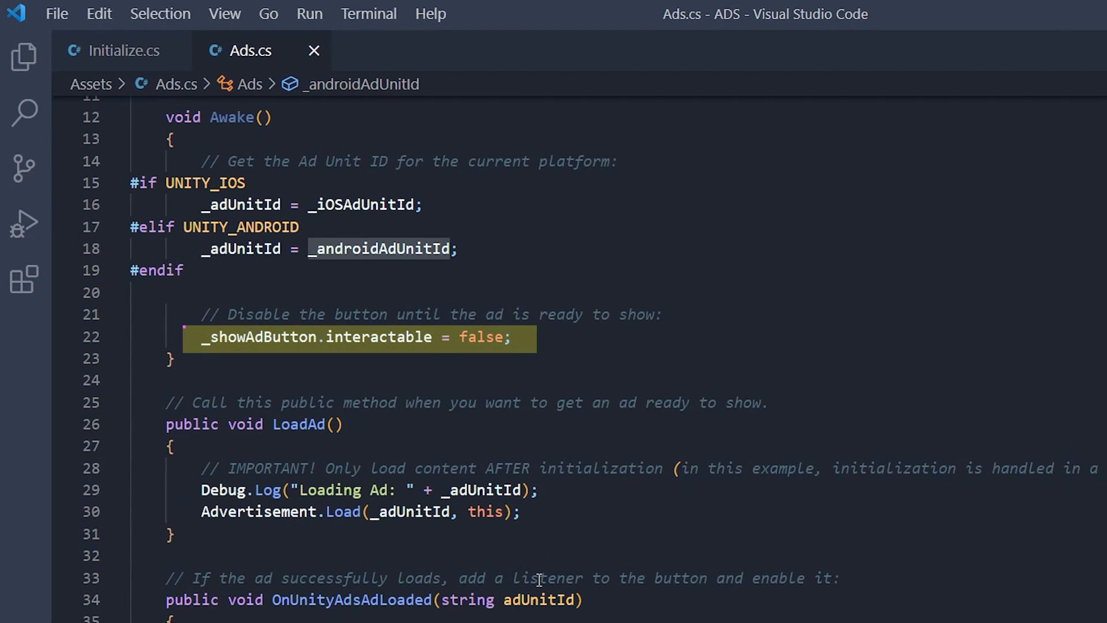
Scroll through Ads.cs's LoadAd, OnUnityAdsAdLoaded, ShowAd and OnUnityAdsShowComplete methods.
{"action": "scroll", "scroll_direction": "down", "scroll_amount": 3}
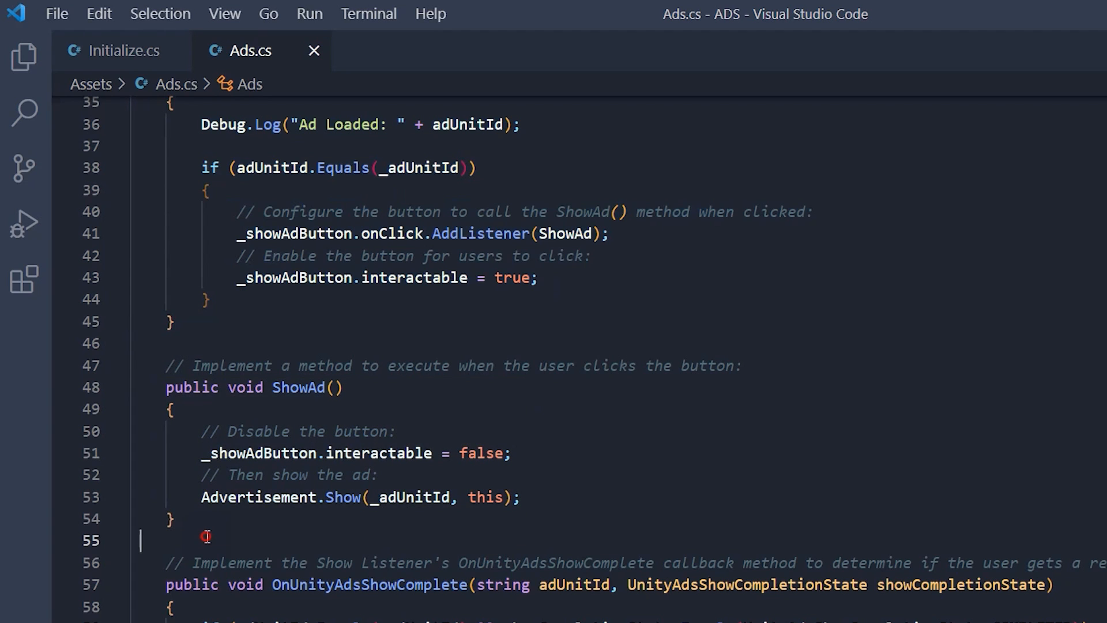
{"action": "scroll", "scroll_direction": "down", "scroll_amount": 3}
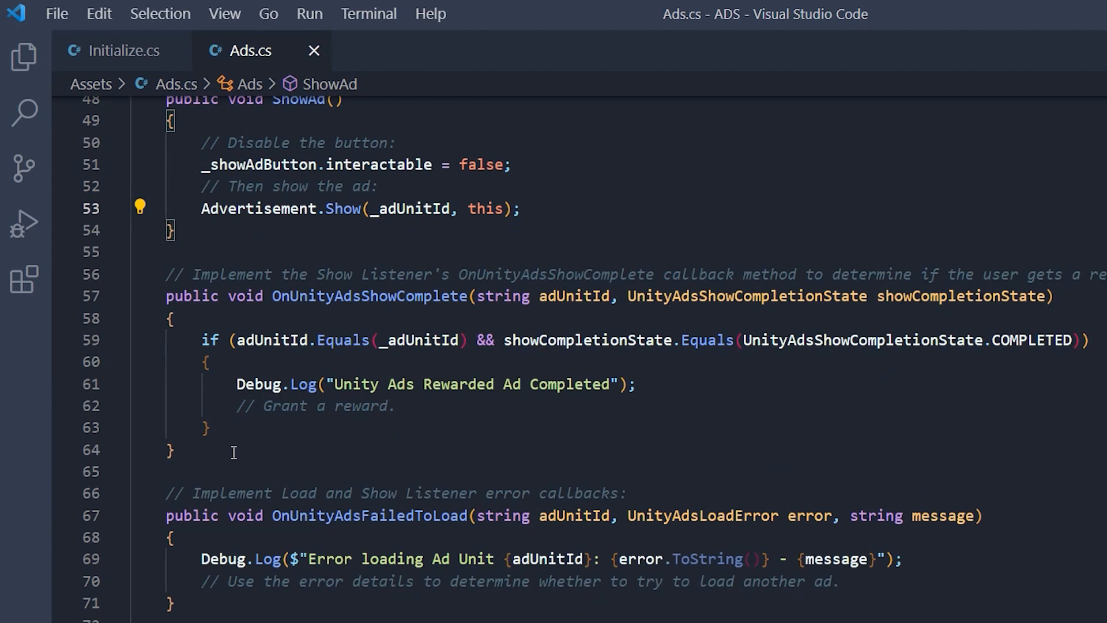
{"action": "left_click", "coordinate": [236, 406]}
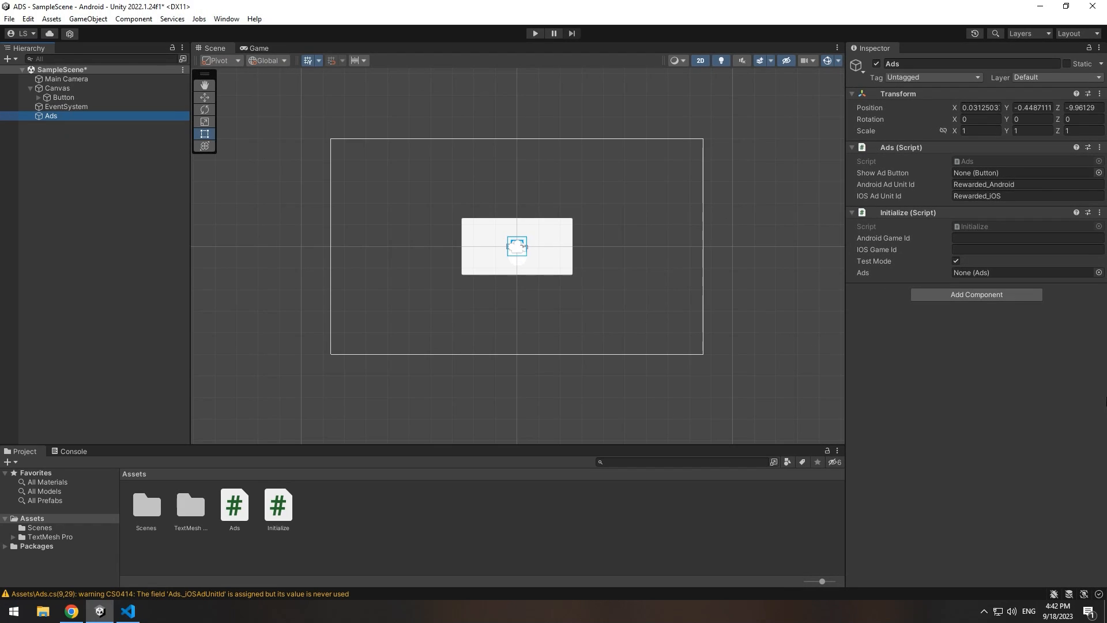
Open Project Settings > Services > Ads and select the Android Game Id 5418969.
{"action": "left_click", "coordinate": [28, 18]}
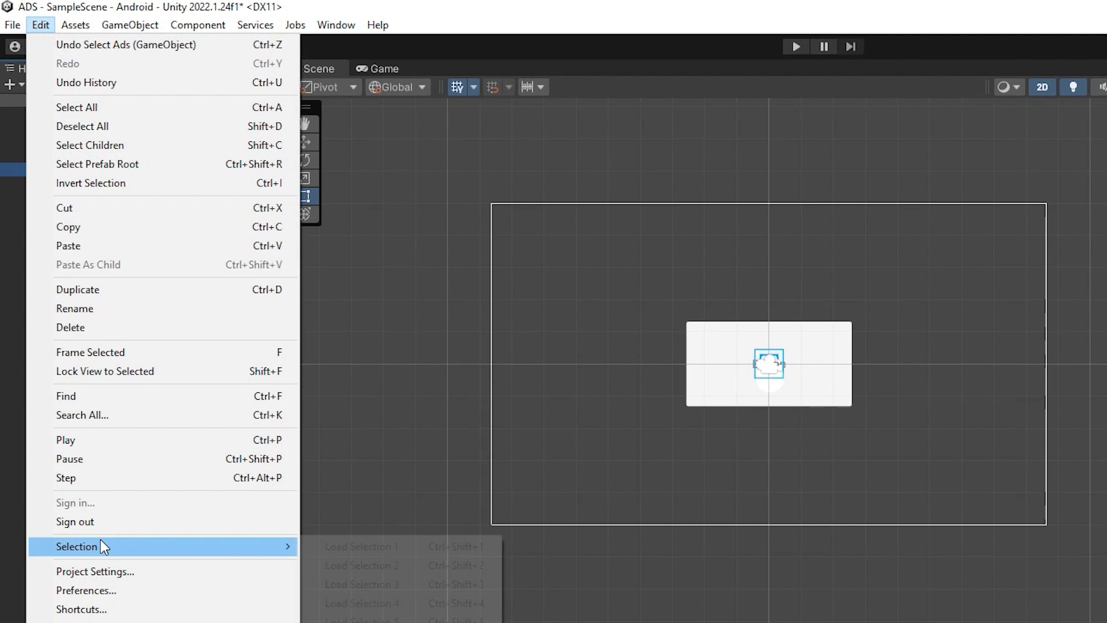
{"action": "left_click", "coordinate": [95, 572]}
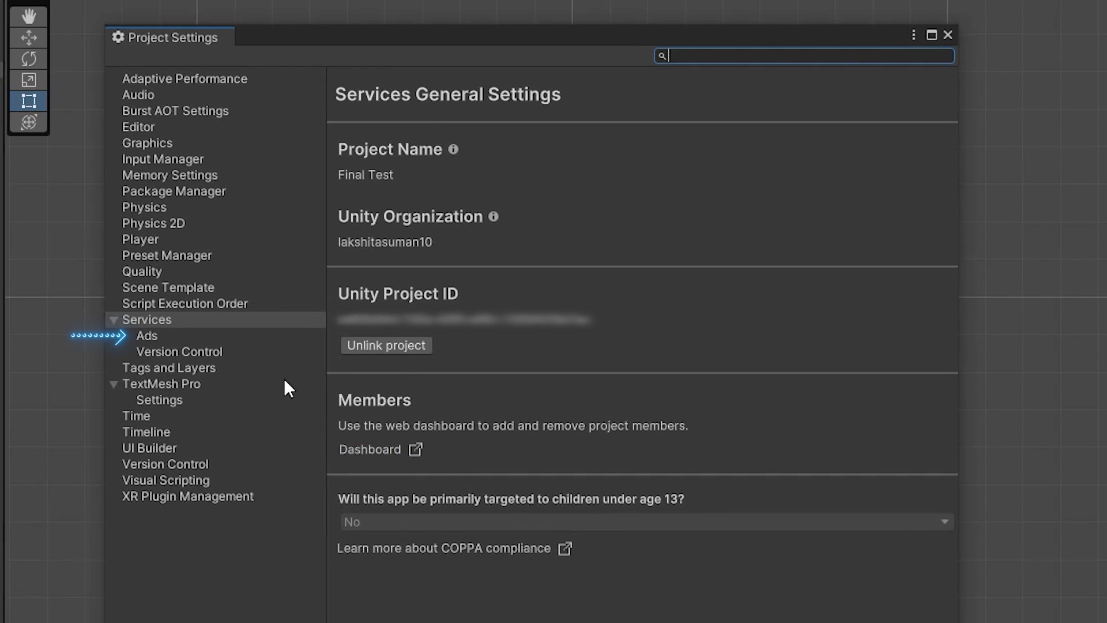
{"action": "left_click", "coordinate": [146, 336]}
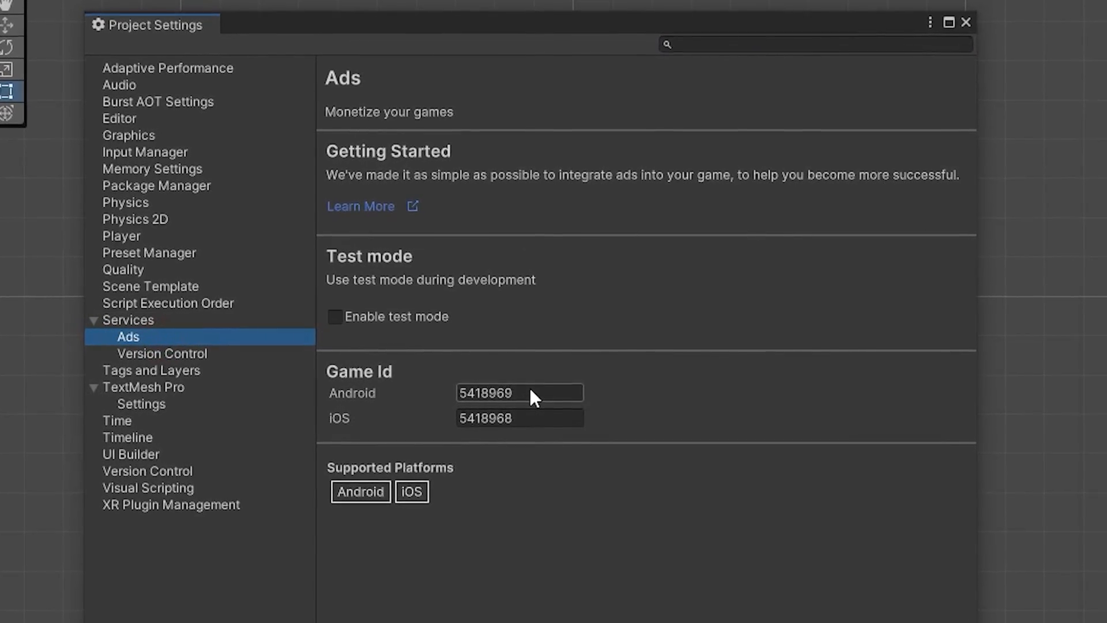
{"action": "triple_click", "coordinate": [519, 393]}
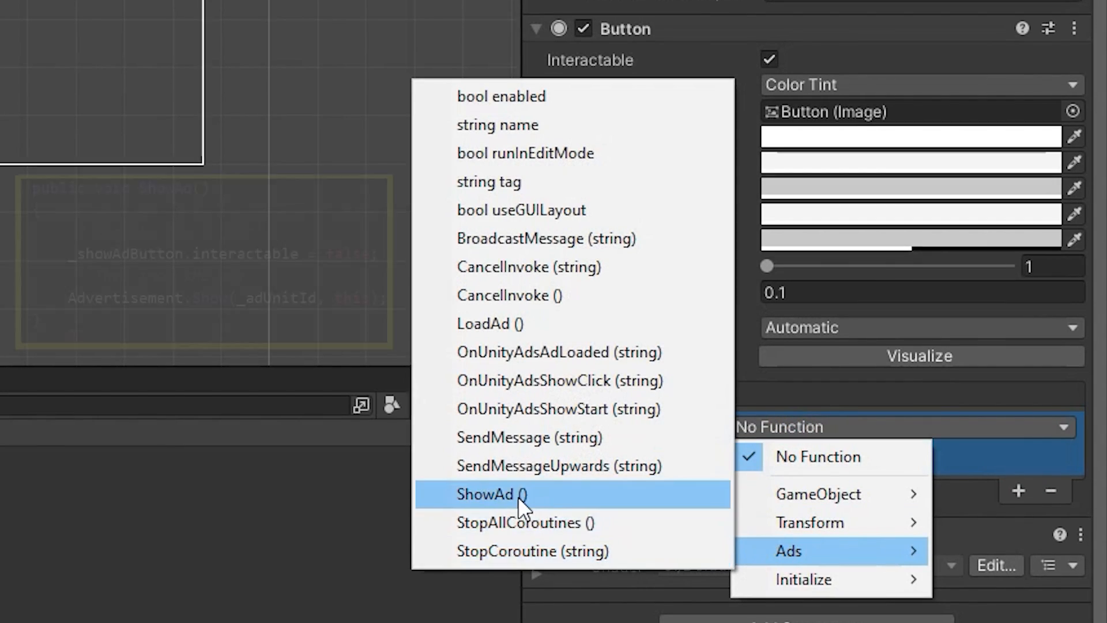
Set the Button's On Click () function to Ads > ShowAd ().
{"action": "left_click", "coordinate": [492, 493]}
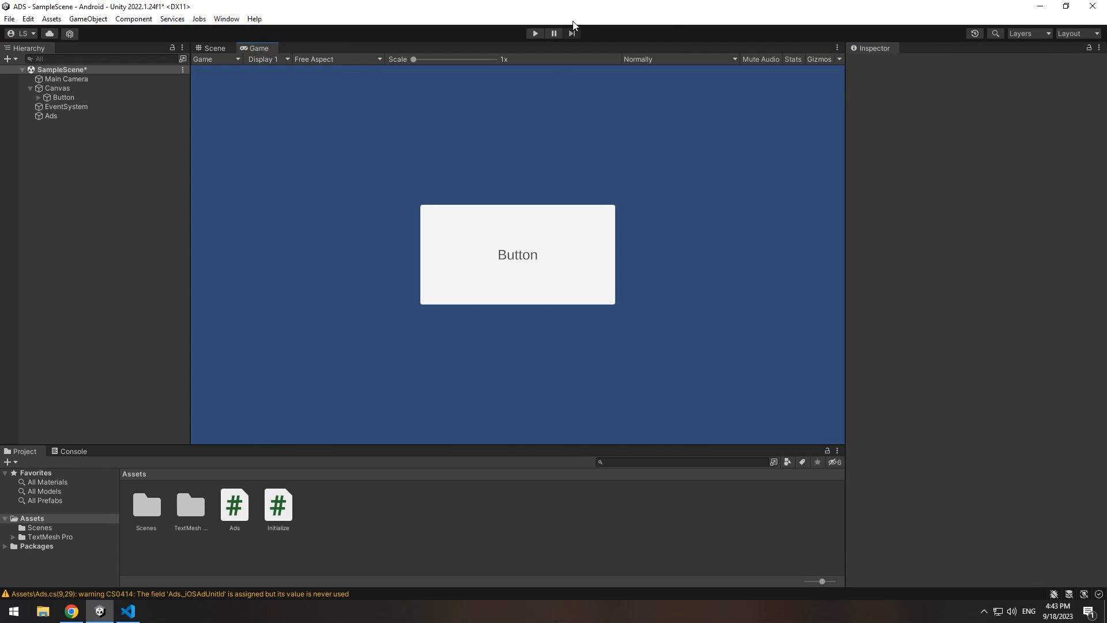
Enter Play mode and show the Console log.
{"action": "left_click", "coordinate": [534, 33]}
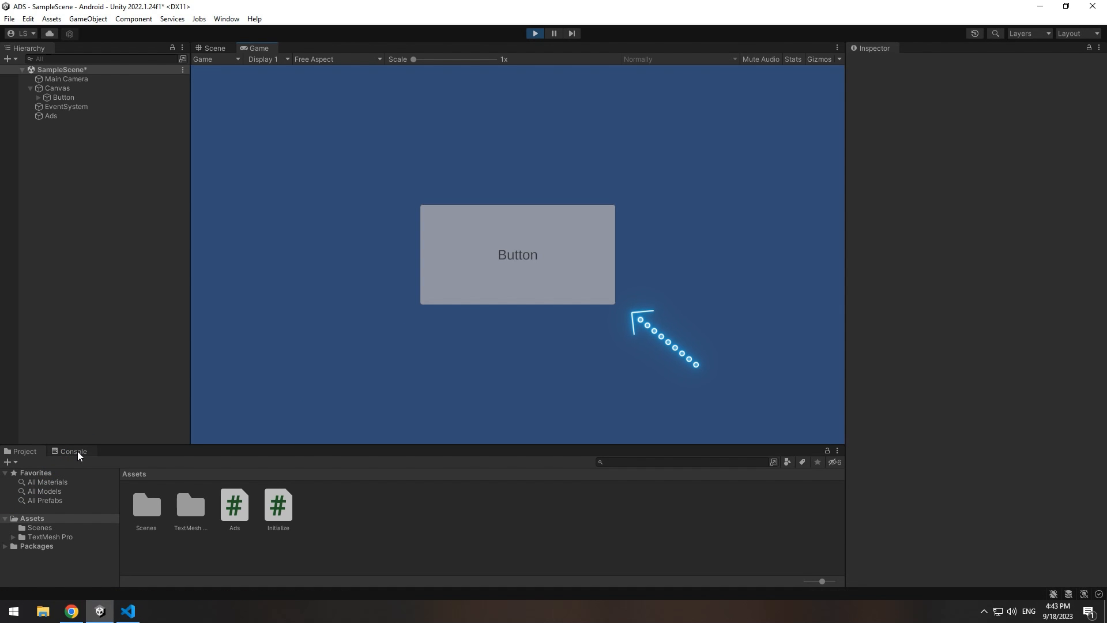
{"action": "left_click", "coordinate": [72, 451]}
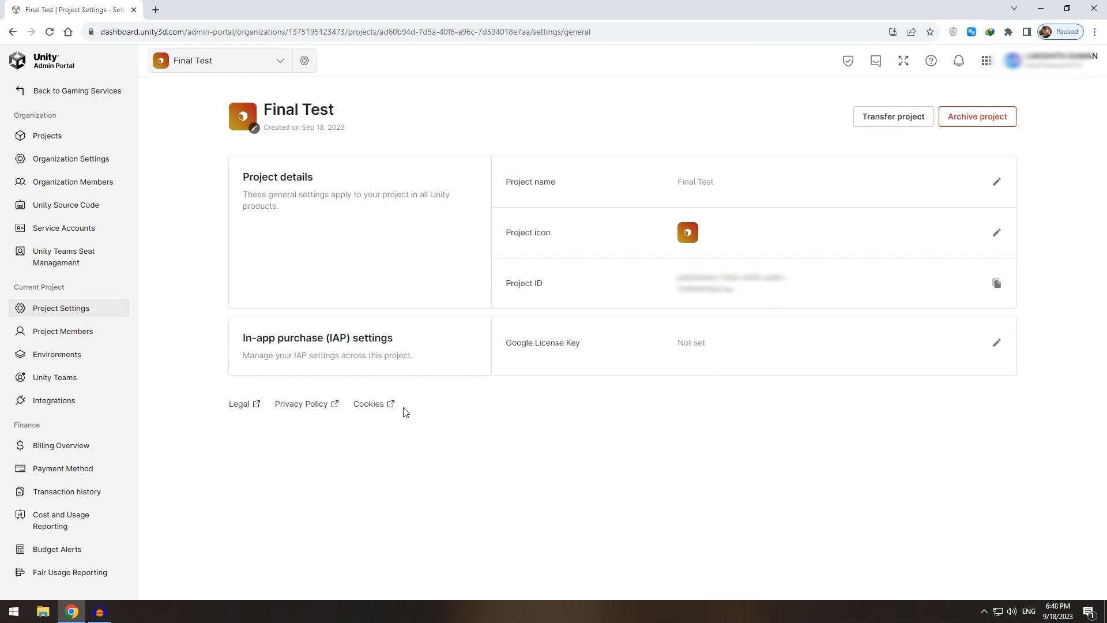
{"action": "mouse_move", "coordinate": [287, 68]}
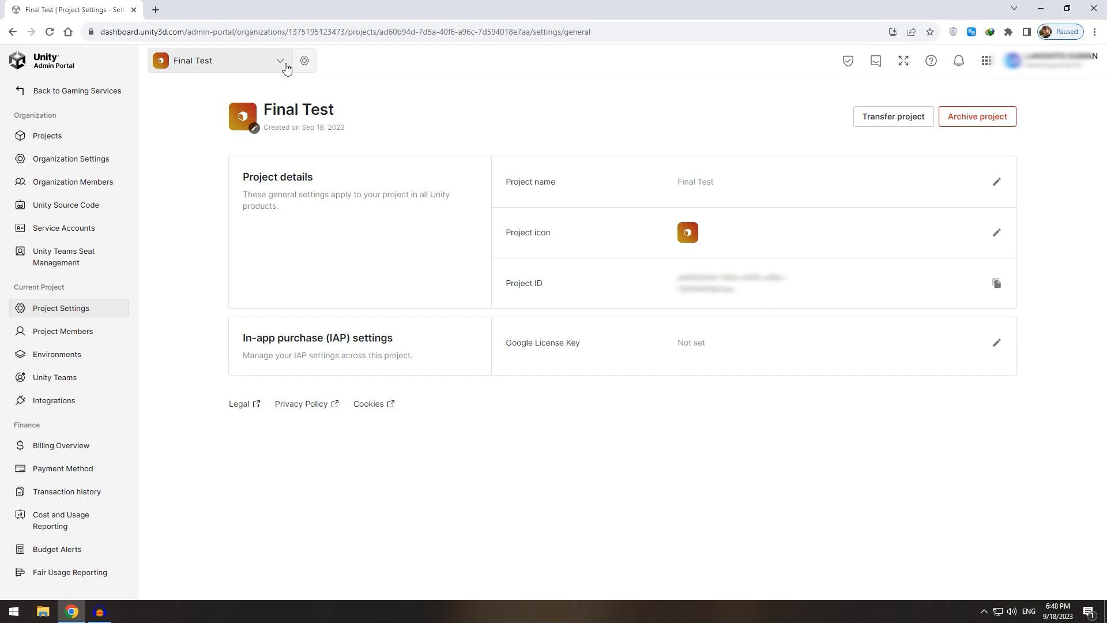
Open the project selector next to Final Test in Unity Admin Portal.
{"action": "left_click", "coordinate": [280, 60]}
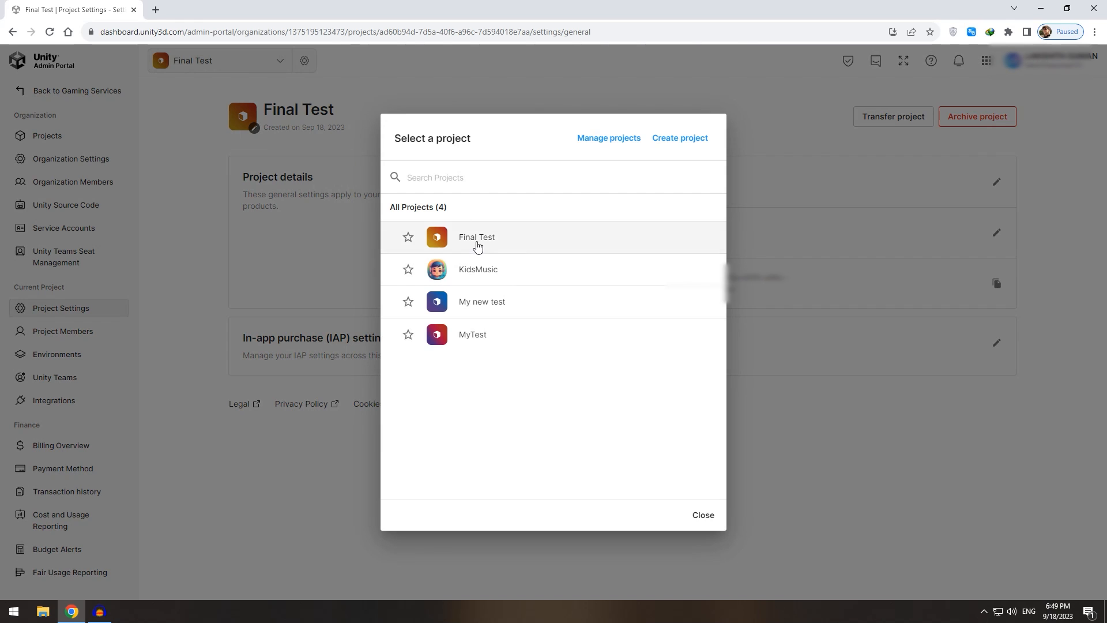